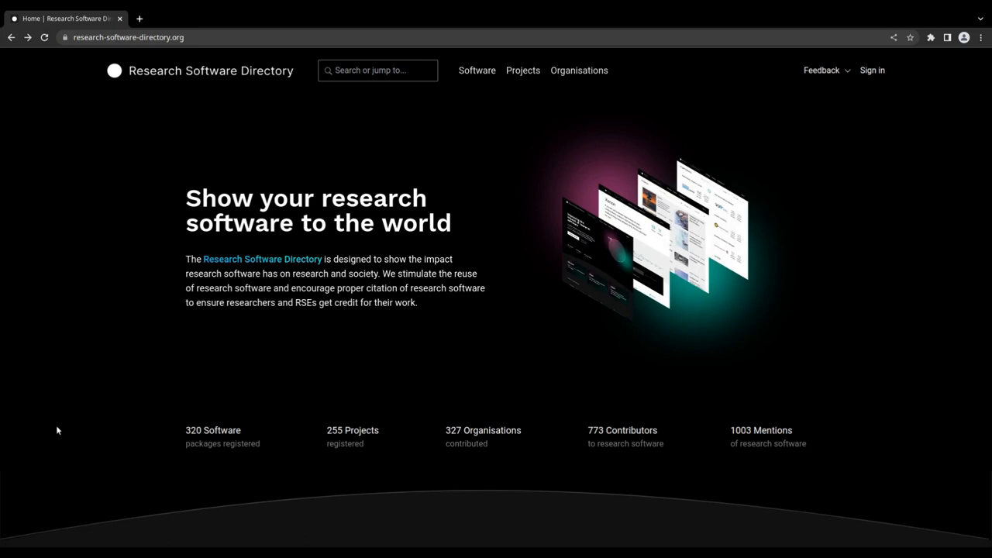
- Go from the home page to the full software listing via Discover Software
{"action": "scroll", "scroll_direction": "down", "scroll_amount": 3}
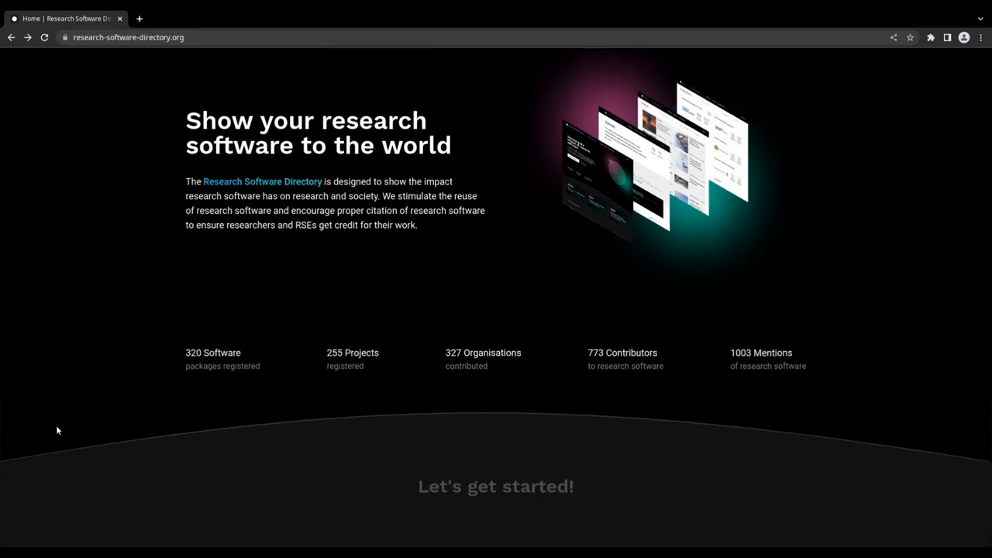
{"action": "scroll", "scroll_direction": "down", "scroll_amount": 3}
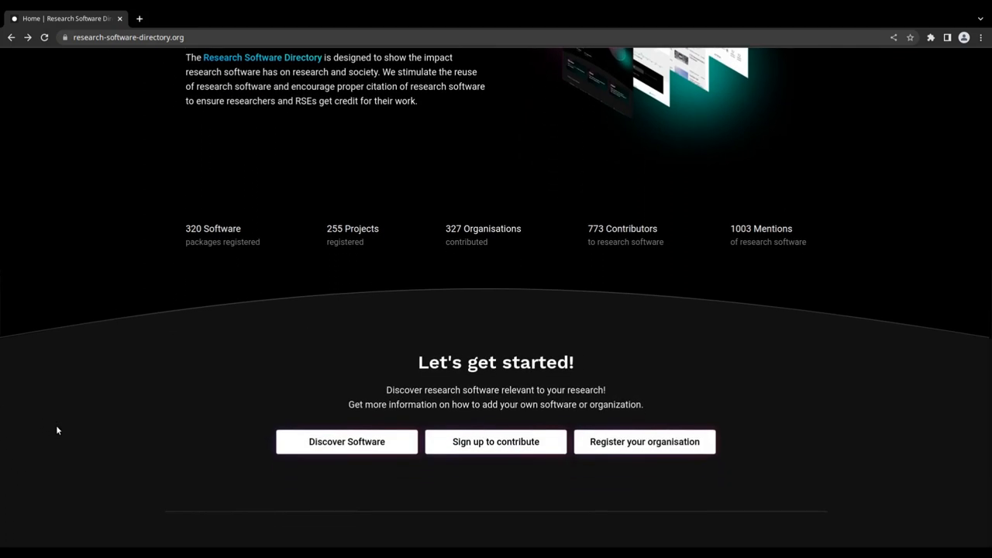
{"action": "left_click", "coordinate": [347, 440]}
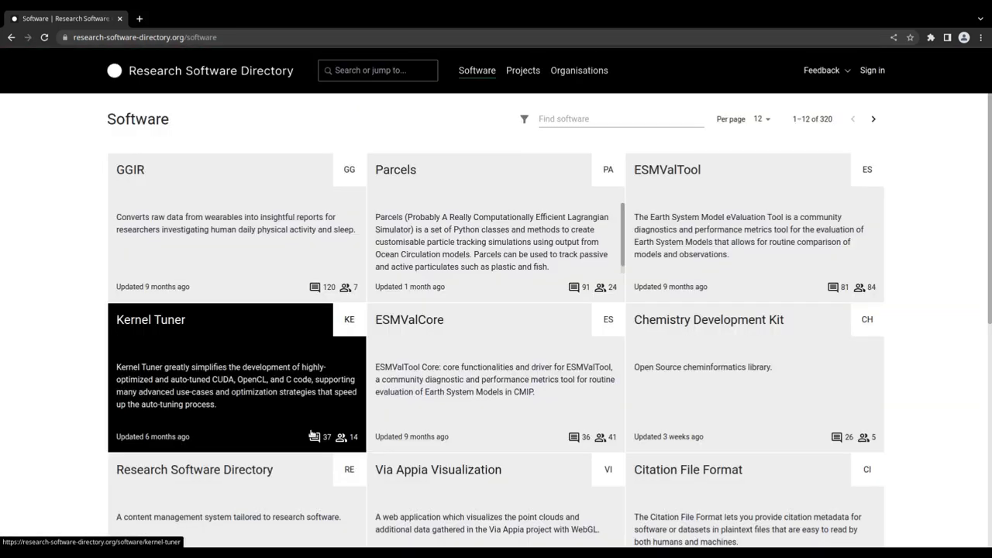
{"action": "mouse_move", "coordinate": [32, 338]}
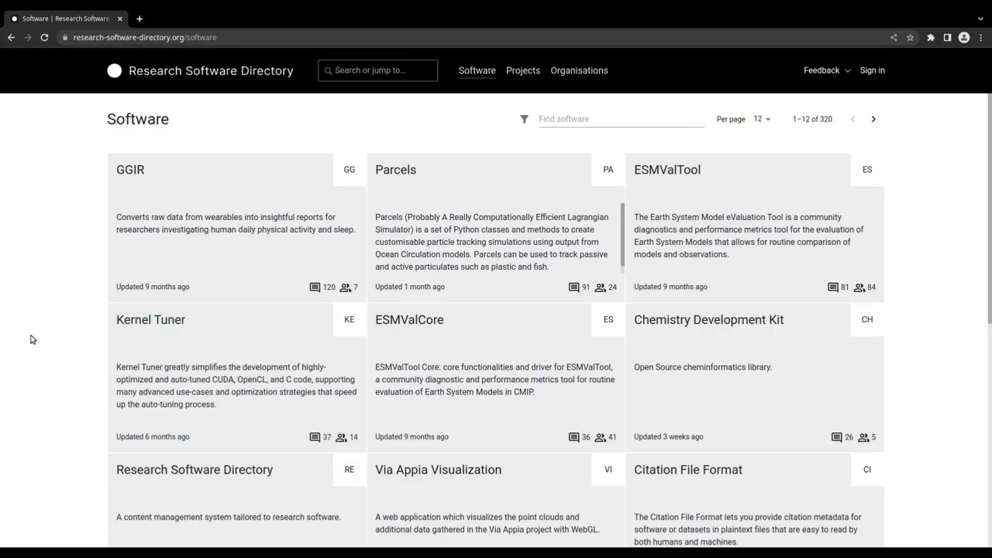
{"action": "mouse_move", "coordinate": [12, 270]}
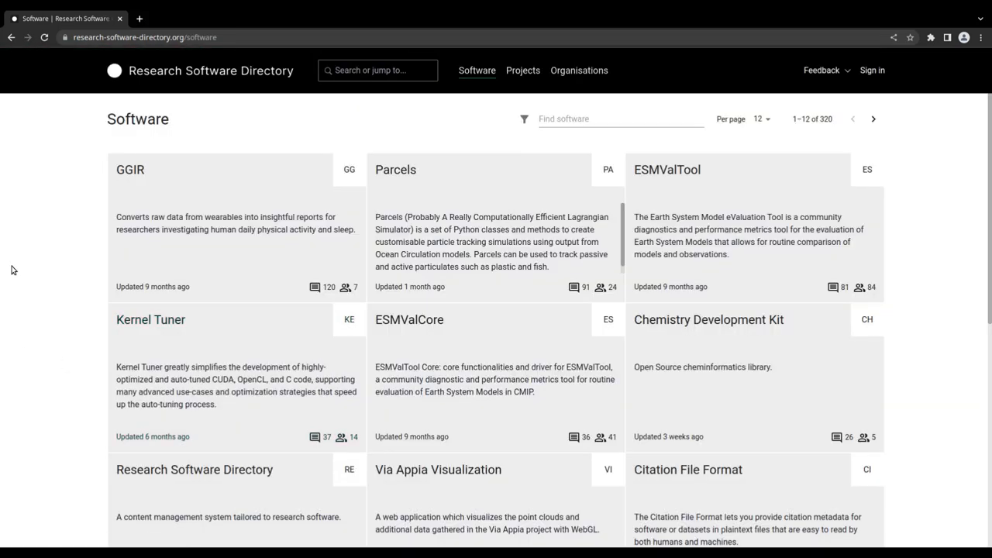
{"action": "mouse_move", "coordinate": [34, 267]}
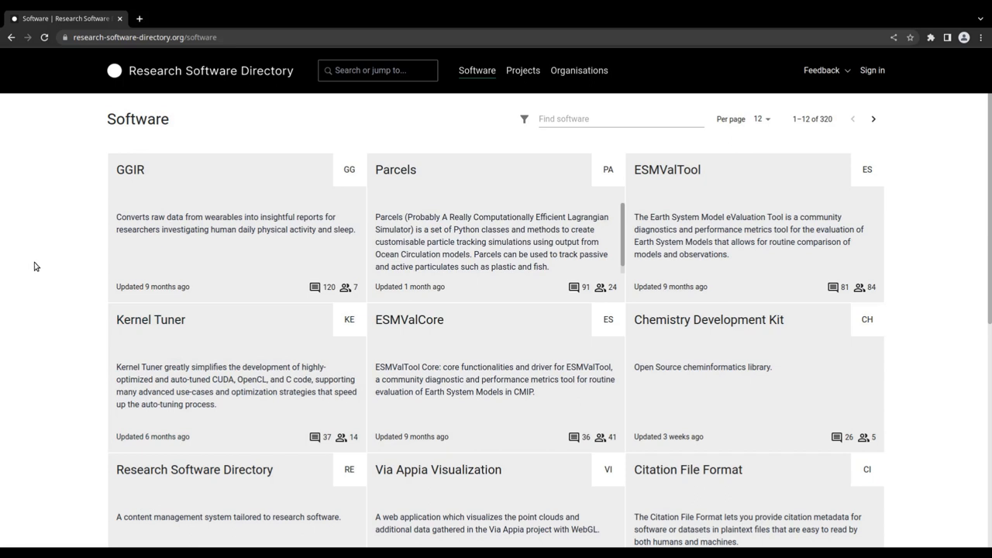
{"action": "mouse_move", "coordinate": [40, 273]}
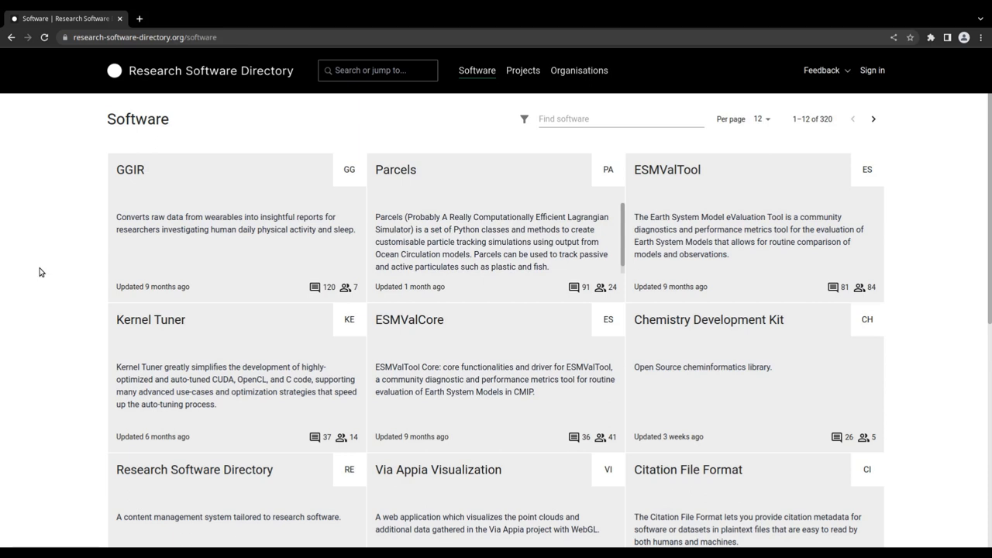
{"action": "mouse_move", "coordinate": [40, 265]}
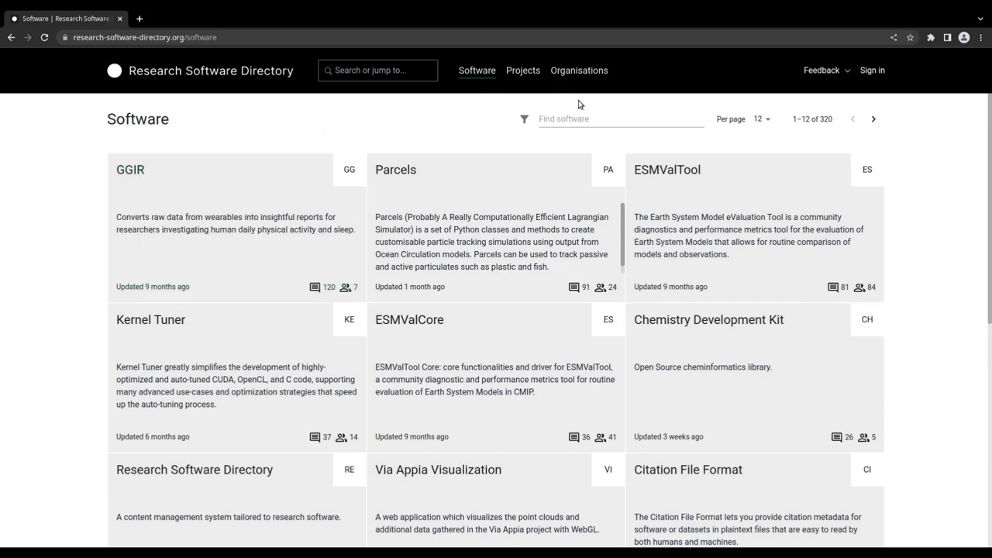
- Filter the software listing by 'GPU' and go to the Kernel Tuner page
{"action": "left_click", "coordinate": [617, 117]}
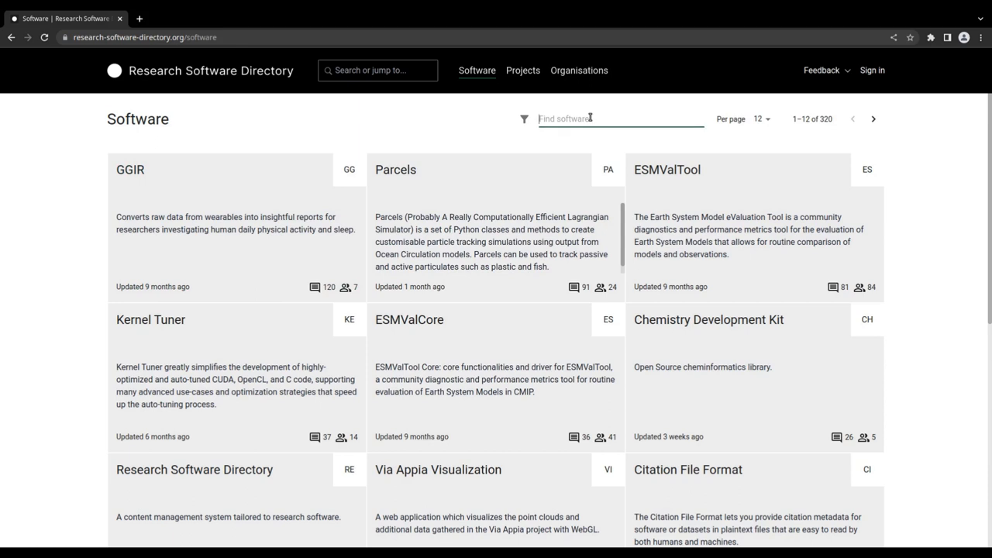
{"action": "type", "text": "GPU"}
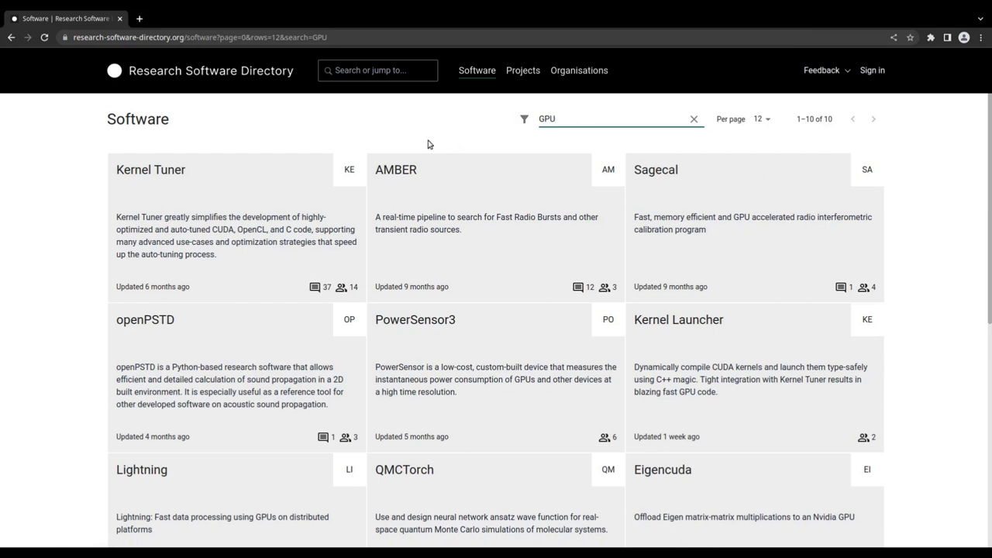
{"action": "mouse_move", "coordinate": [258, 174]}
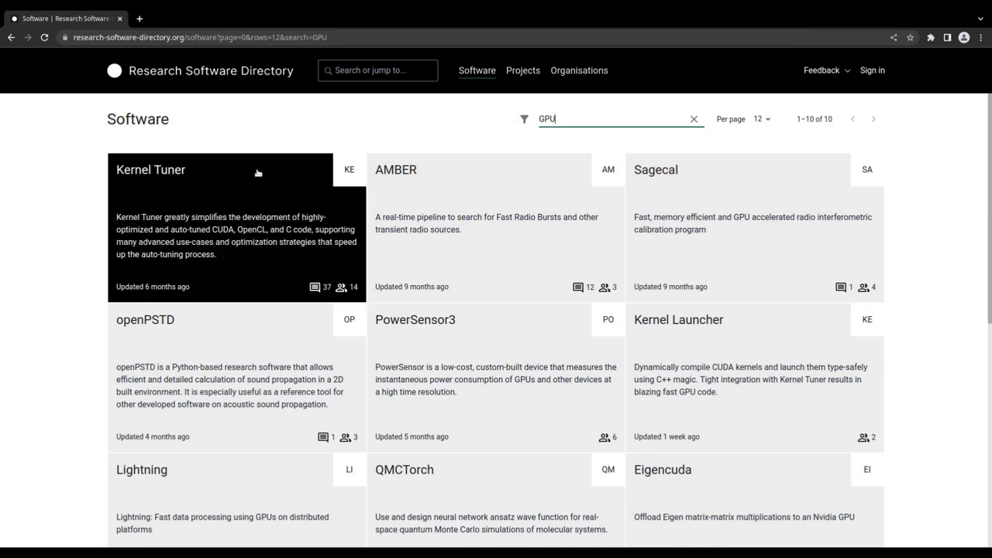
{"action": "left_click", "coordinate": [150, 169]}
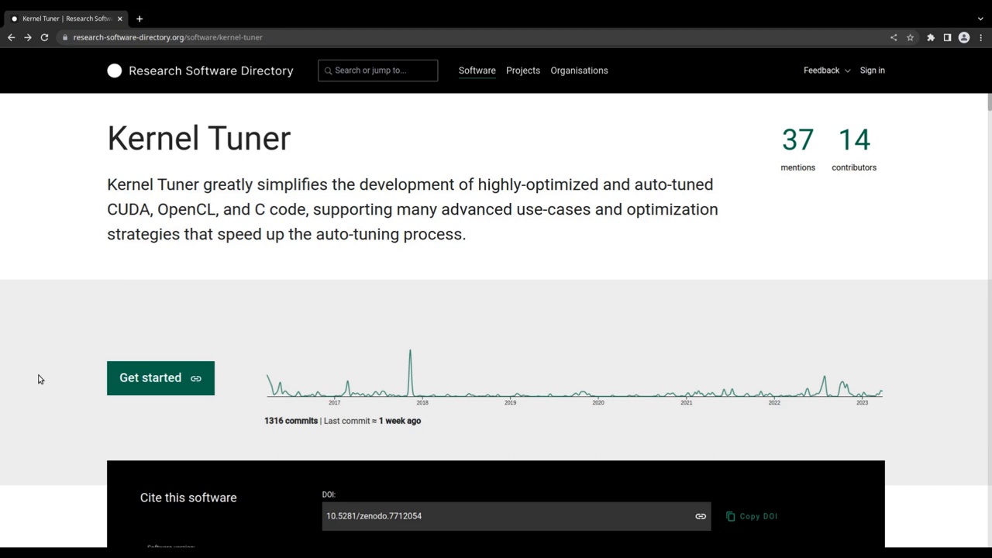
{"action": "mouse_move", "coordinate": [468, 363]}
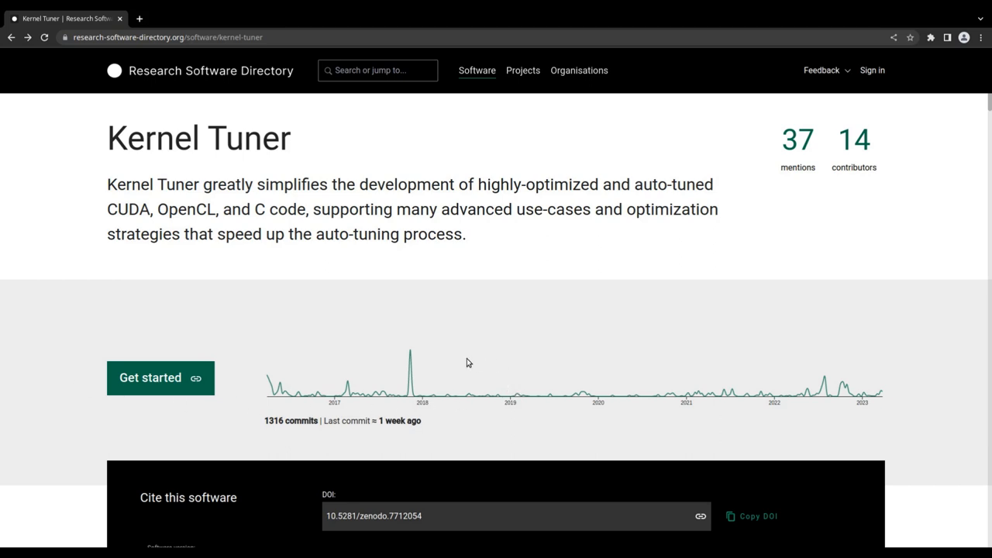
{"action": "mouse_move", "coordinate": [358, 388]}
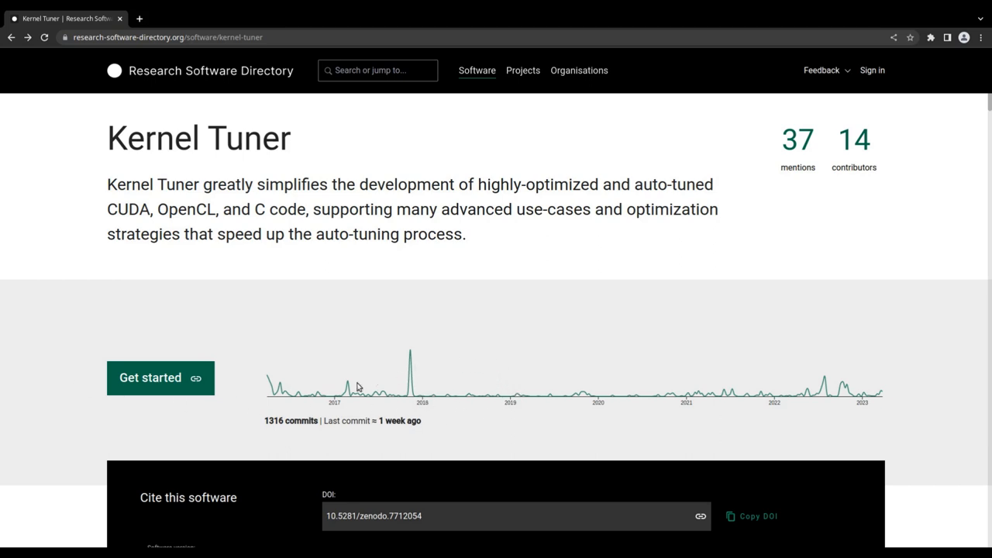
{"action": "mouse_move", "coordinate": [166, 418]}
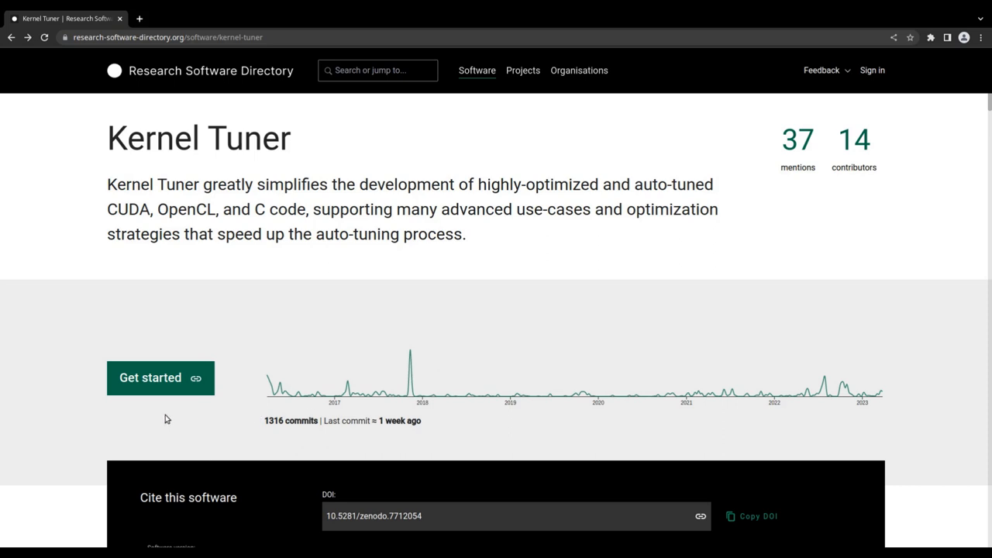
{"action": "left_click", "coordinate": [150, 378]}
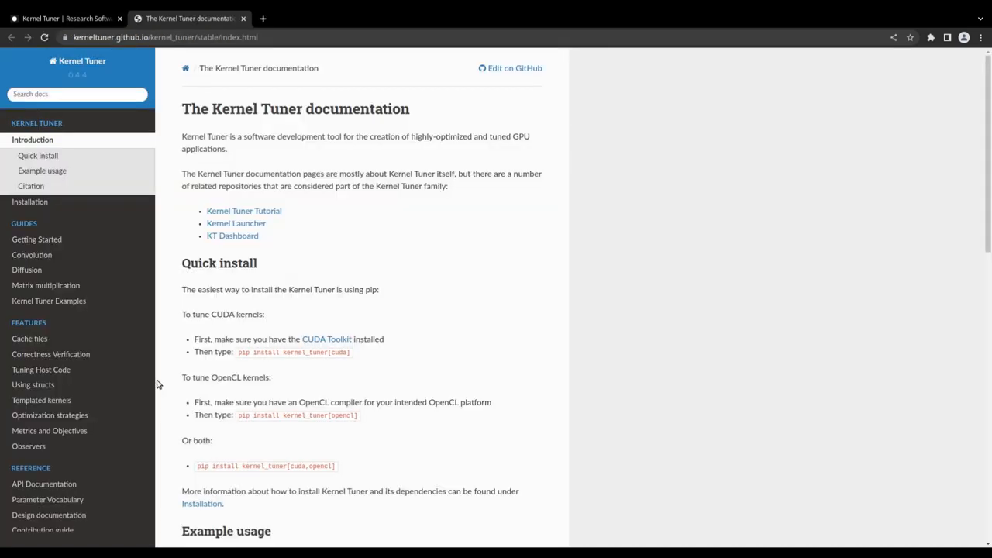
{"action": "scroll", "scroll_direction": "down", "scroll_amount": 3}
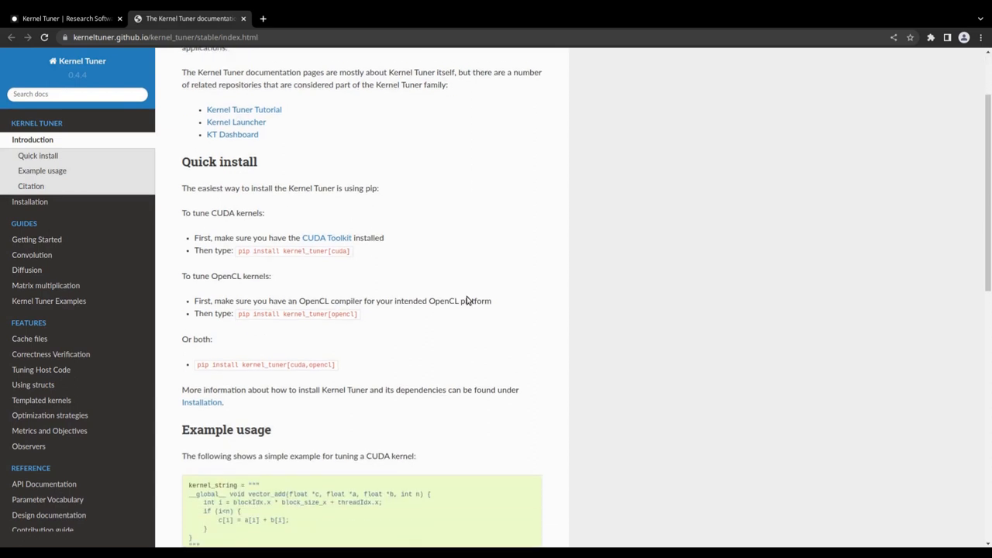
{"action": "scroll", "scroll_direction": "down", "scroll_amount": 3}
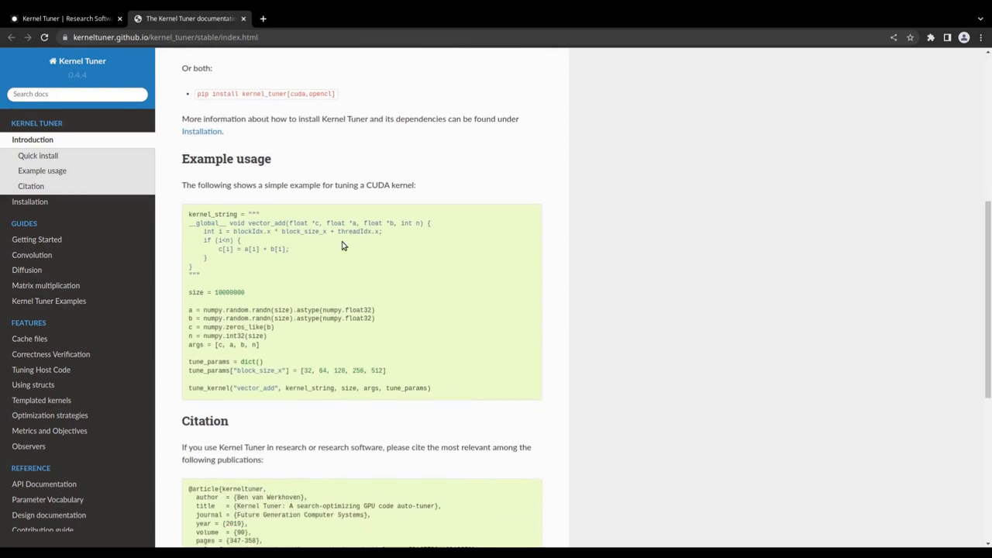
{"action": "left_click", "coordinate": [62, 18]}
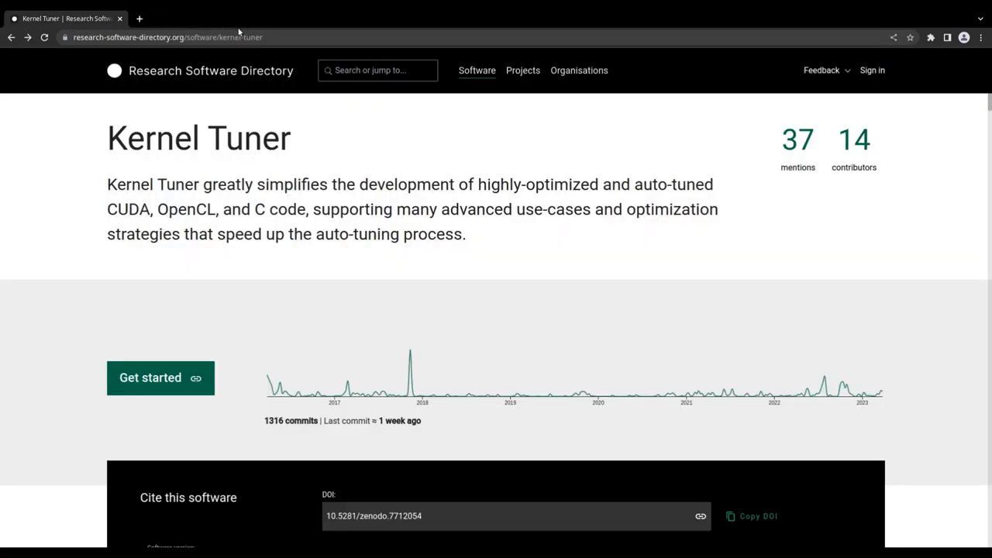
- In Cite this software, select version 0.4.0 and download its BibTeX citation
{"action": "scroll", "scroll_direction": "down", "scroll_amount": 3}
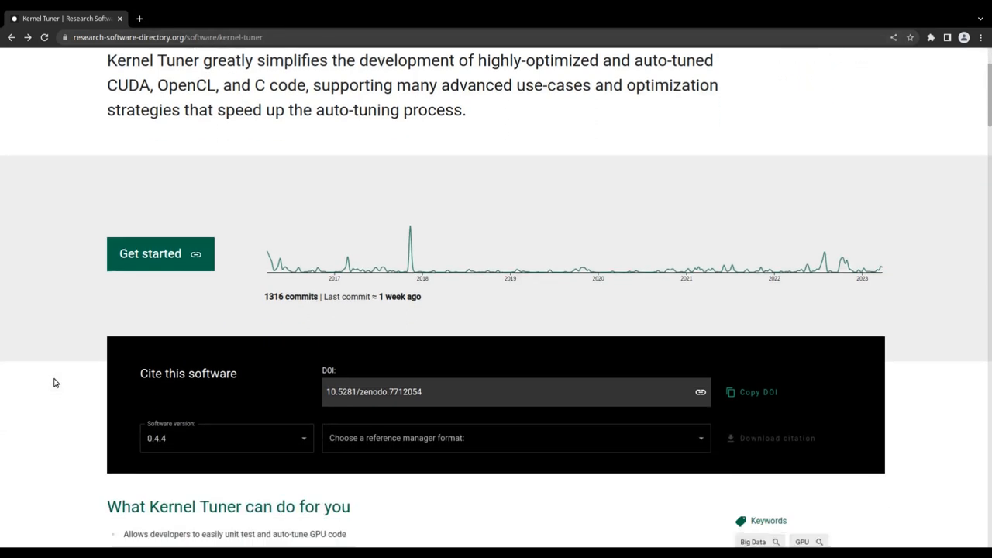
{"action": "scroll", "scroll_direction": "down", "scroll_amount": 3}
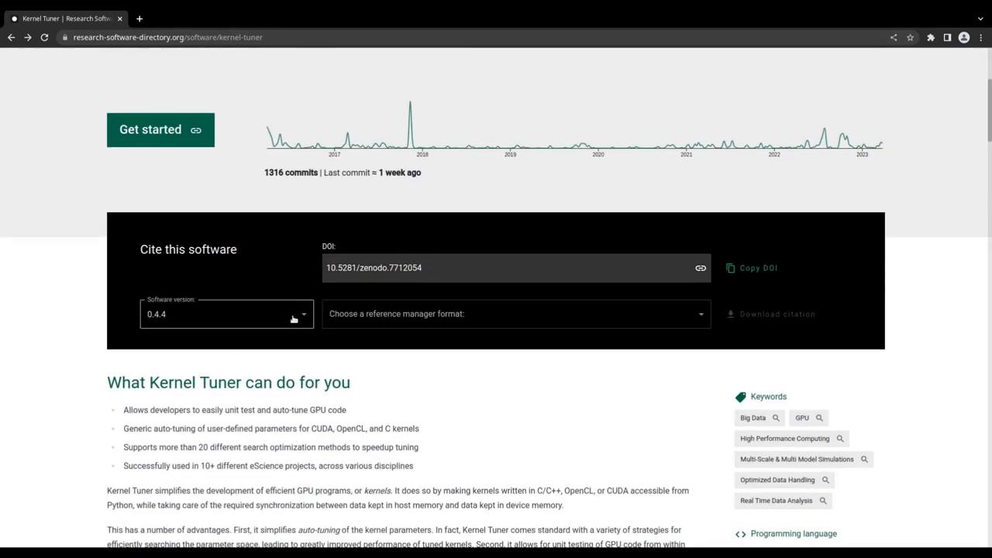
{"action": "left_click", "coordinate": [226, 313]}
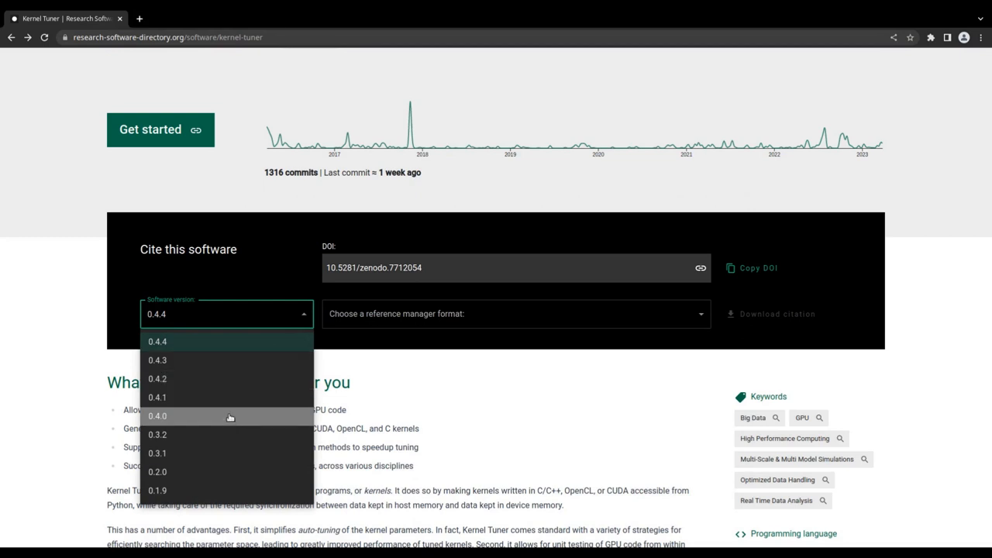
{"action": "left_click", "coordinate": [158, 416]}
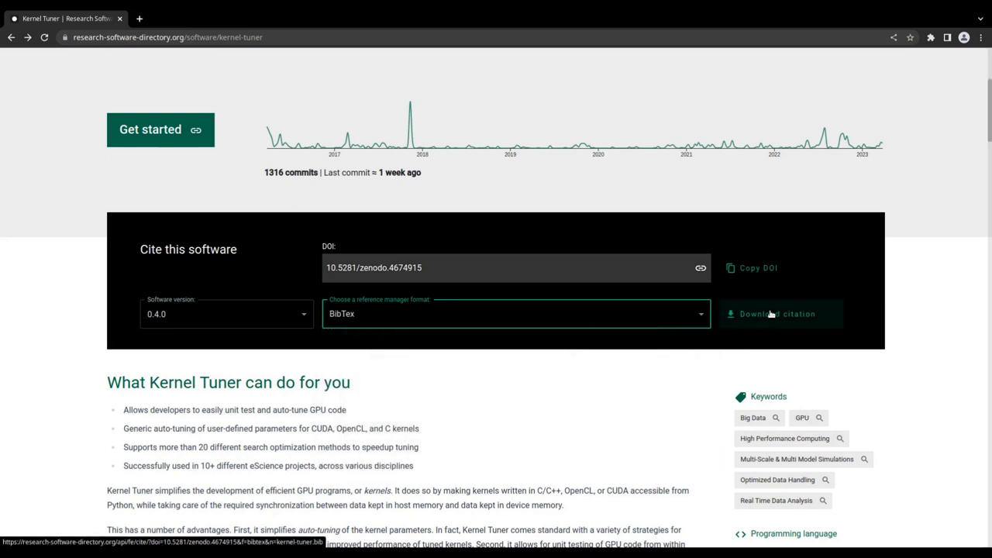
{"action": "left_click", "coordinate": [781, 313]}
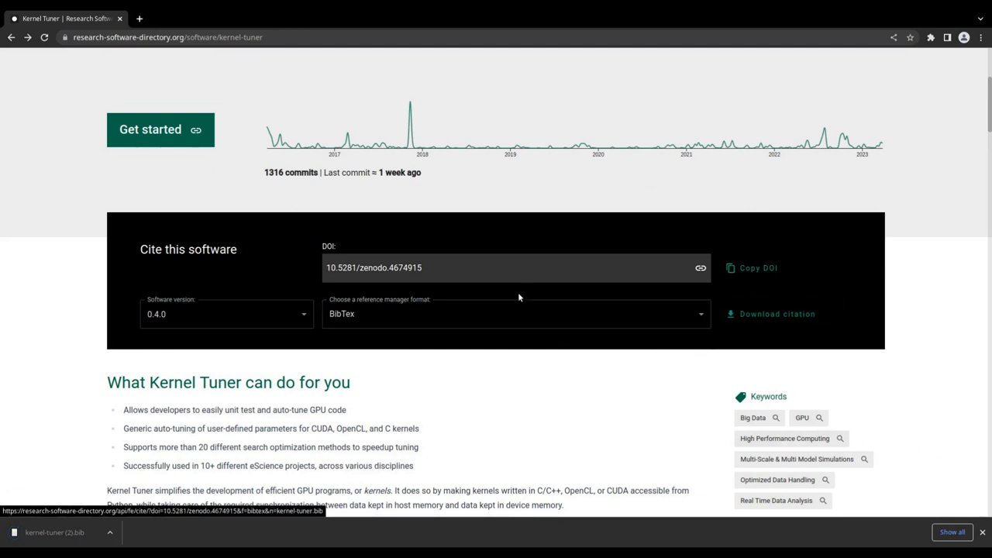
{"action": "mouse_move", "coordinate": [375, 267]}
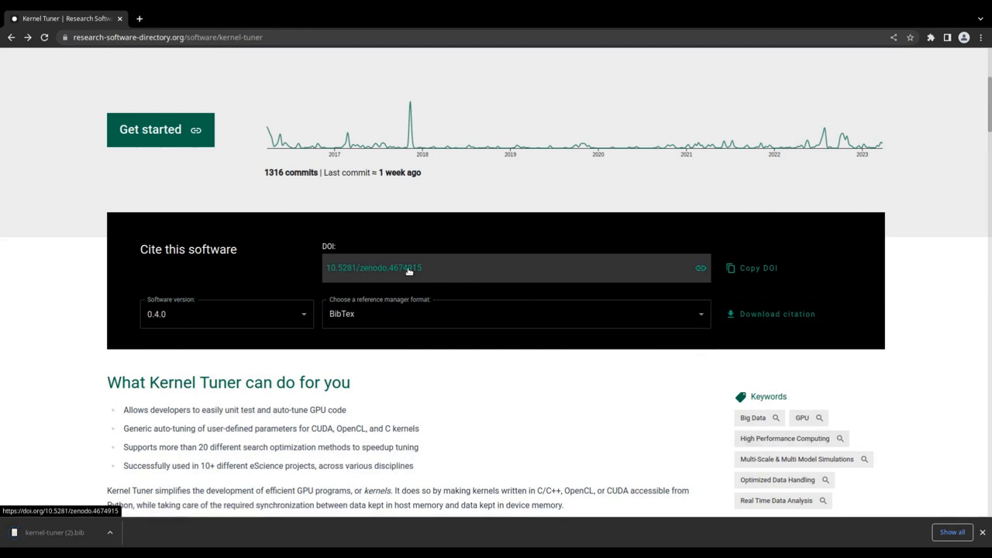
{"action": "left_click", "coordinate": [372, 266]}
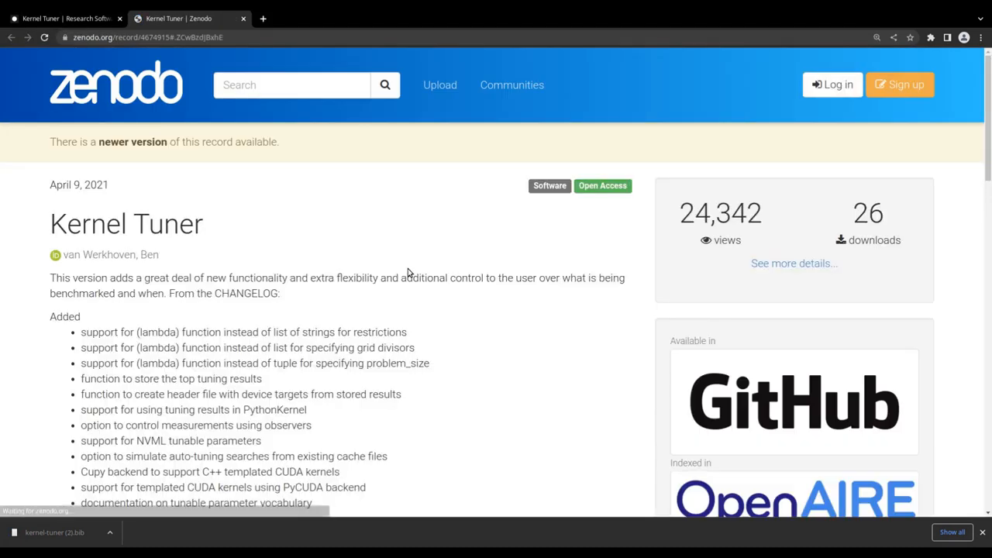
{"action": "scroll", "scroll_direction": "down", "scroll_amount": 3}
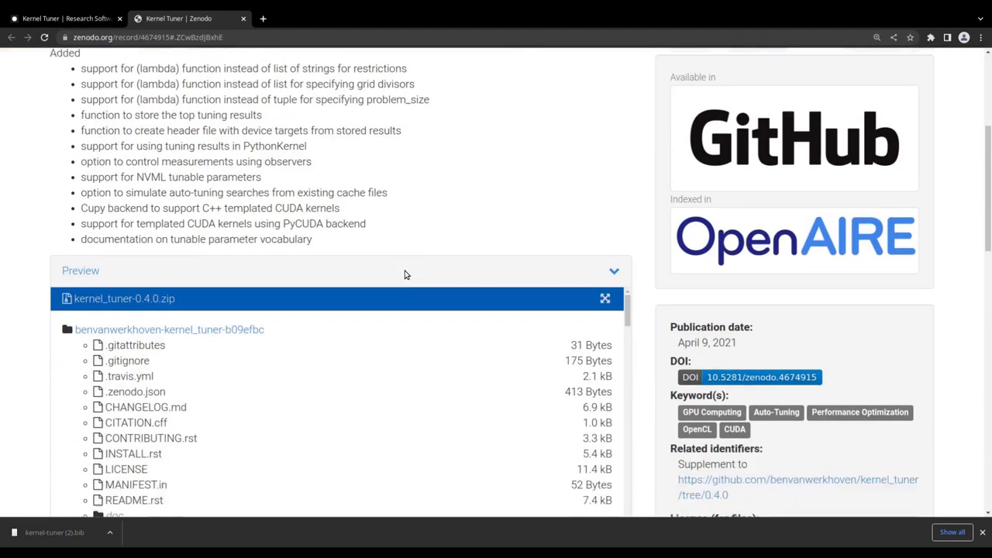
{"action": "scroll", "scroll_direction": "down", "scroll_amount": 3}
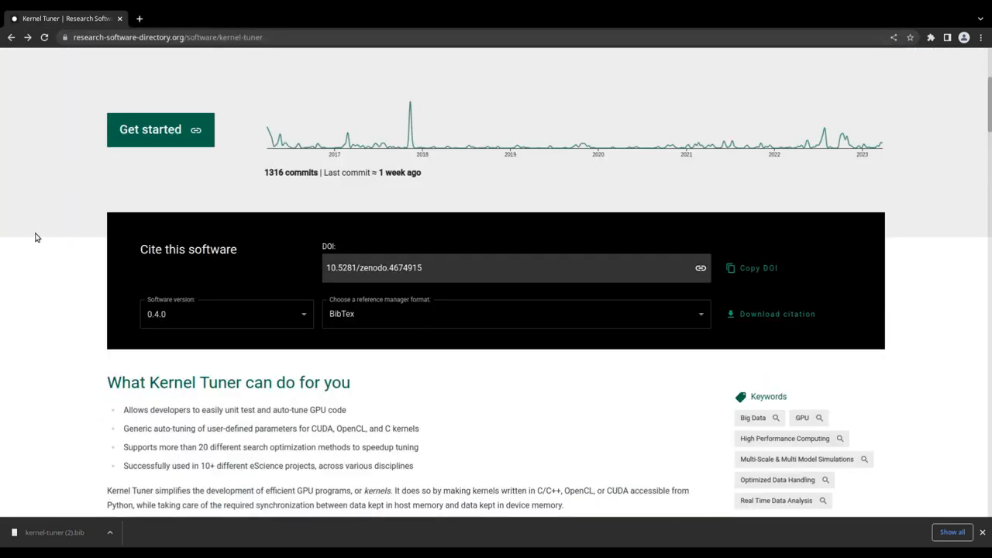
{"action": "mouse_move", "coordinate": [918, 496]}
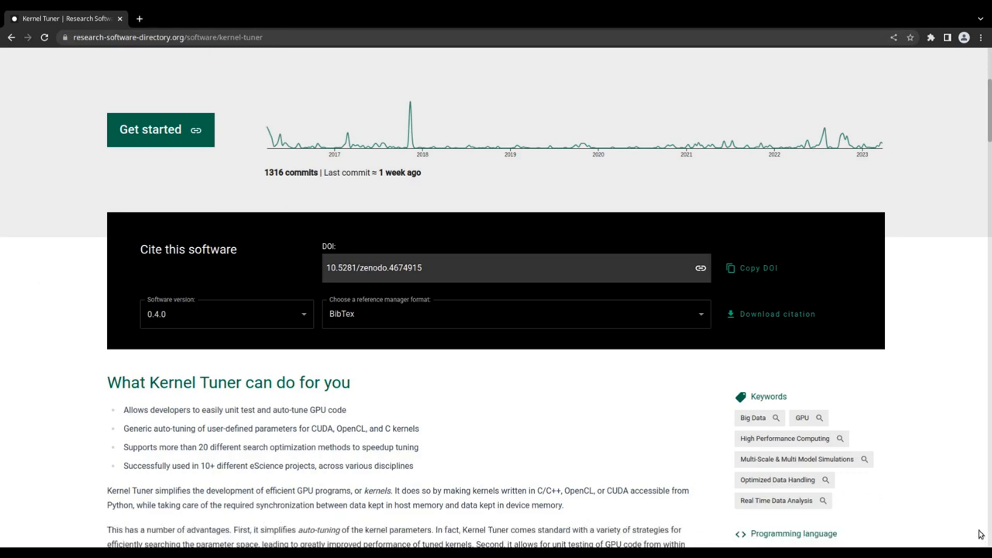
- Review keywords and Apache-2.0 license, then visit Kernel Tuner's GitHub source repository
{"action": "scroll", "scroll_direction": "down", "scroll_amount": 3}
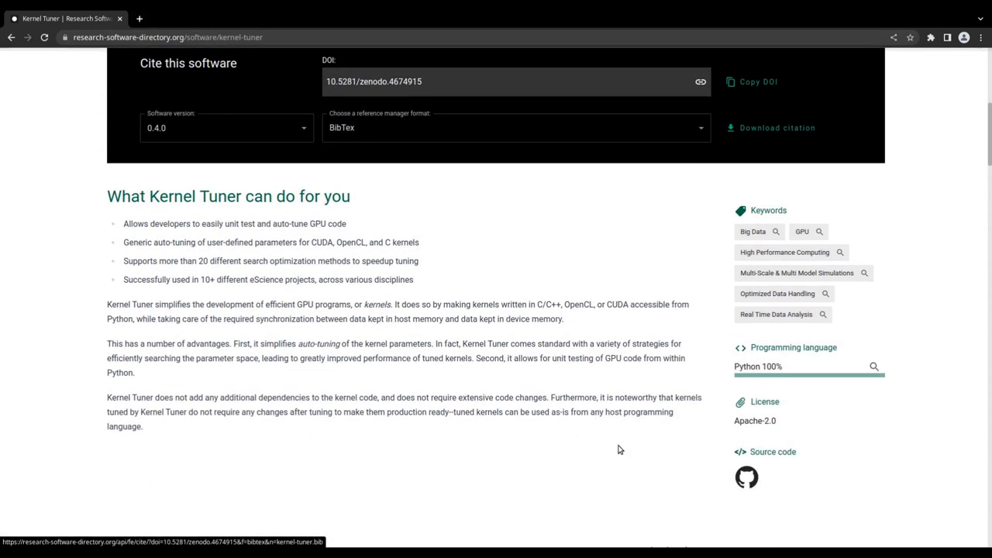
{"action": "mouse_move", "coordinate": [239, 394]}
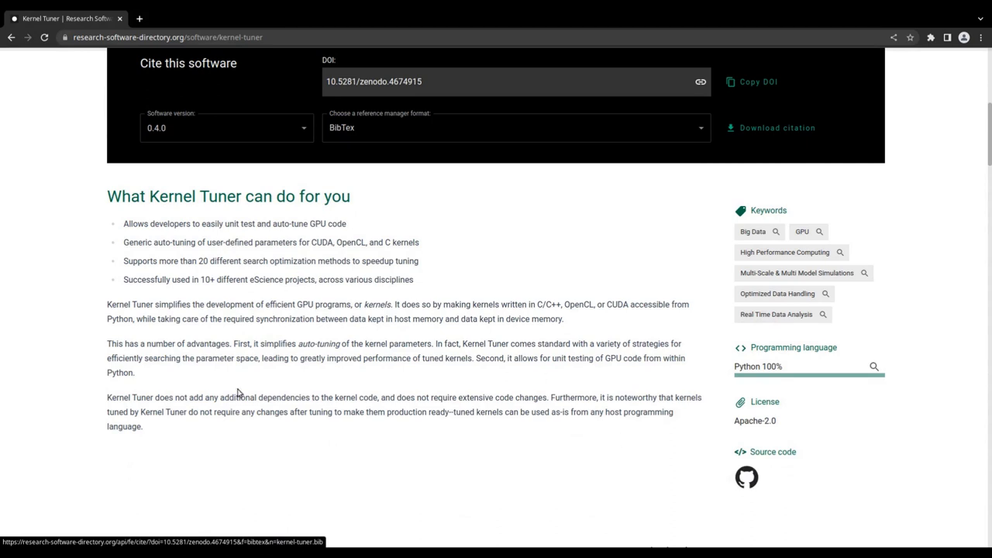
{"action": "mouse_move", "coordinate": [726, 347]}
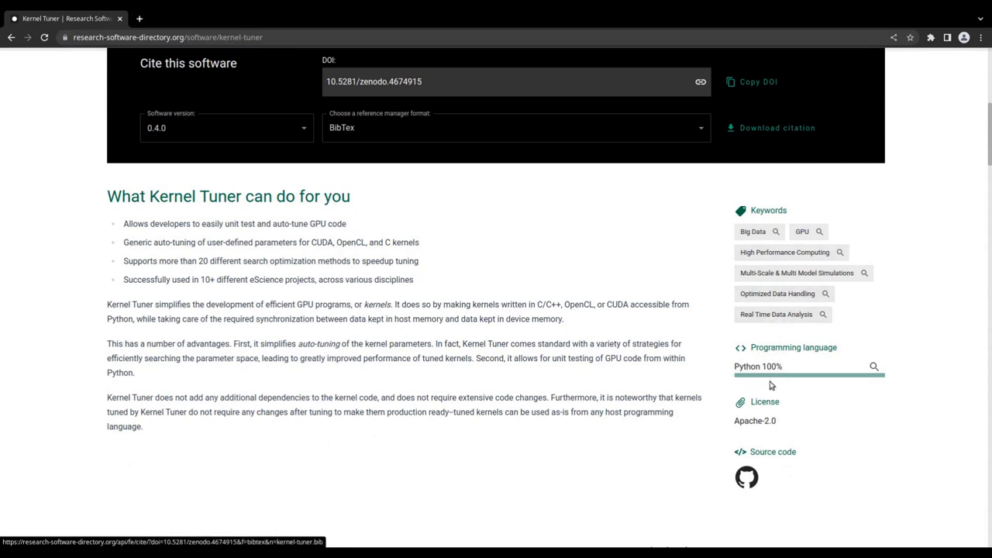
{"action": "mouse_move", "coordinate": [794, 425]}
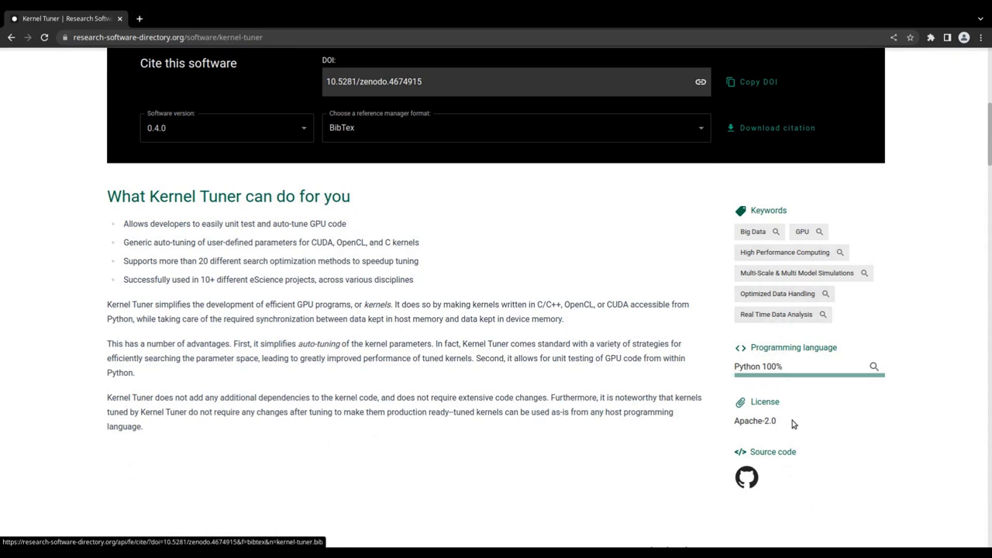
{"action": "mouse_move", "coordinate": [746, 477]}
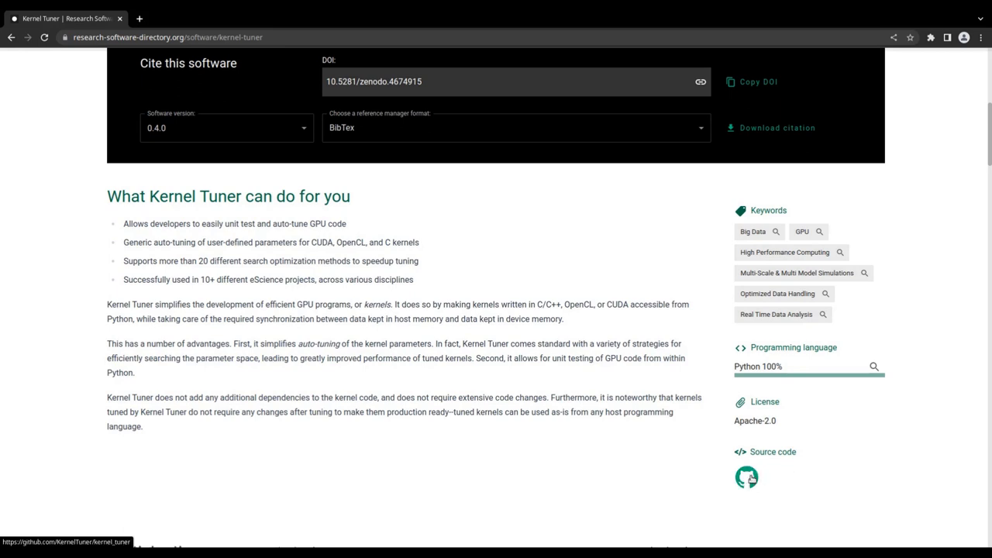
{"action": "mouse_move", "coordinate": [746, 477]}
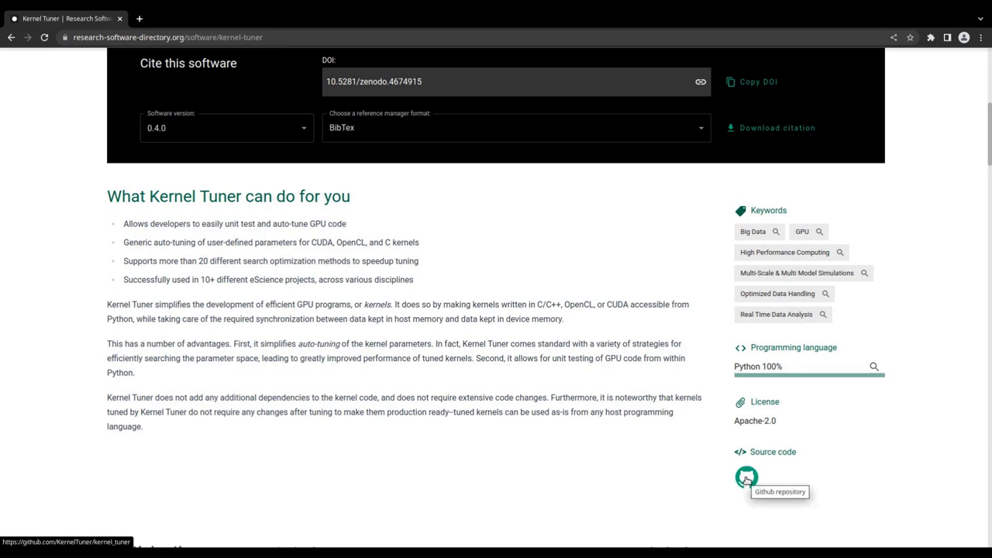
{"action": "left_click", "coordinate": [746, 475]}
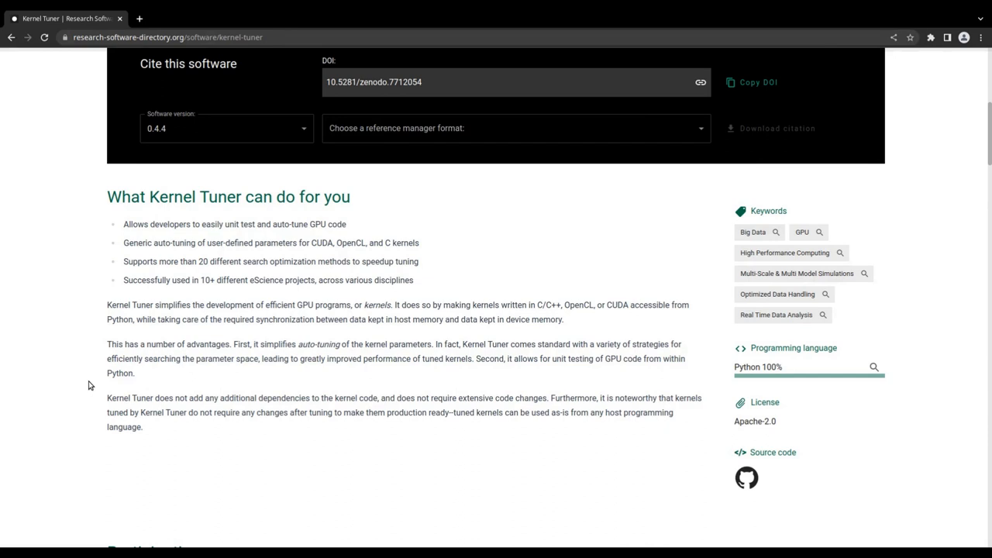
- In Mentions, collapse Conference papers and expand the Journal articles list
{"action": "scroll", "scroll_direction": "down", "scroll_amount": 3}
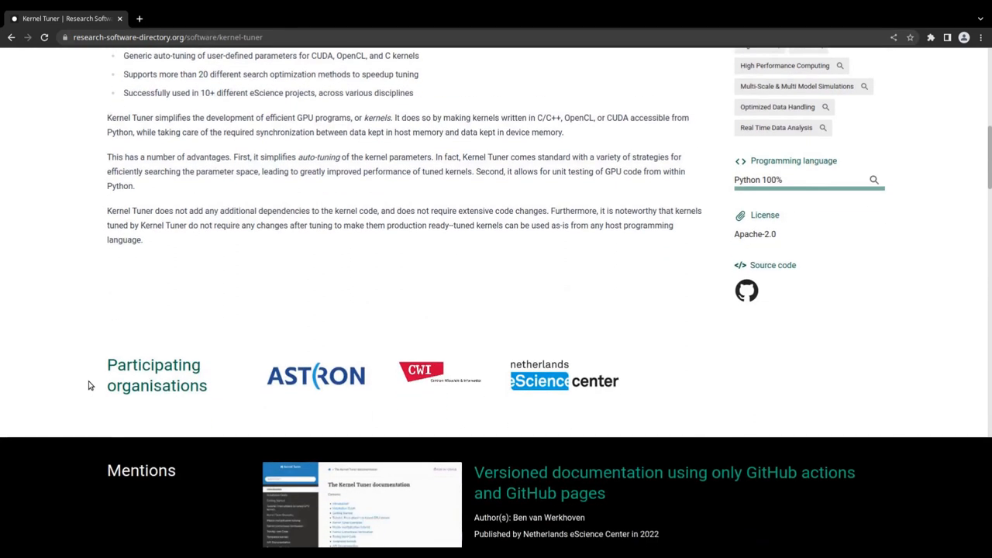
{"action": "scroll", "scroll_direction": "down", "scroll_amount": 3}
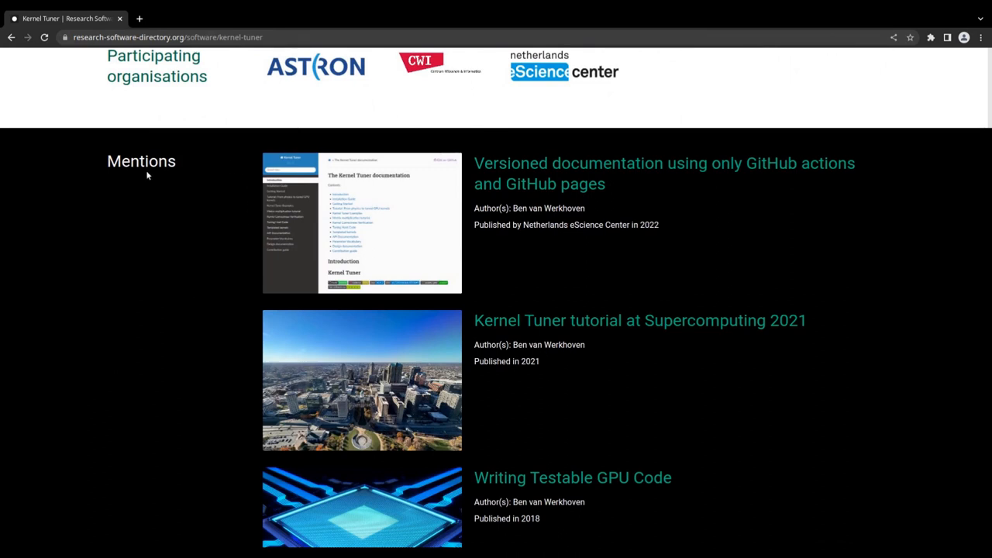
{"action": "mouse_move", "coordinate": [219, 180]}
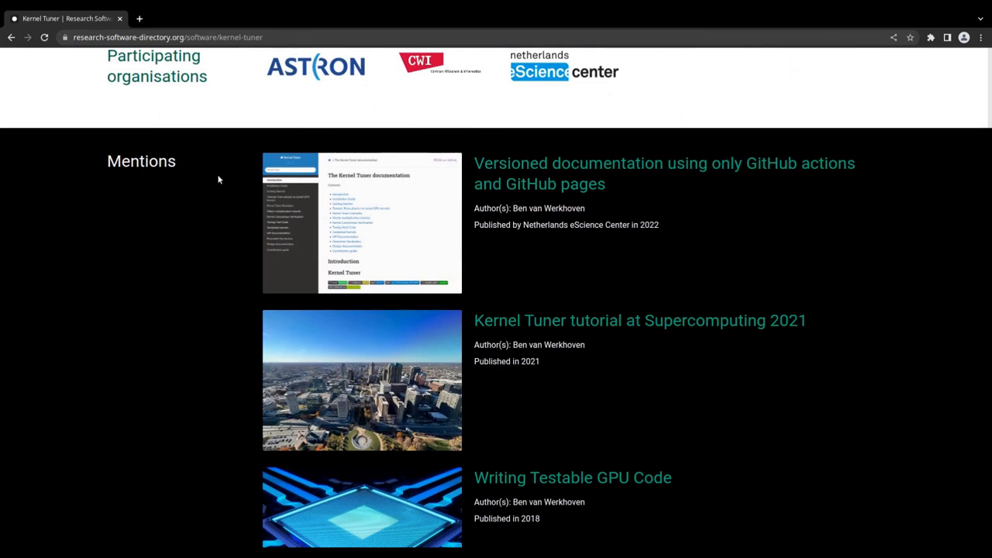
{"action": "scroll", "scroll_direction": "down", "scroll_amount": 3}
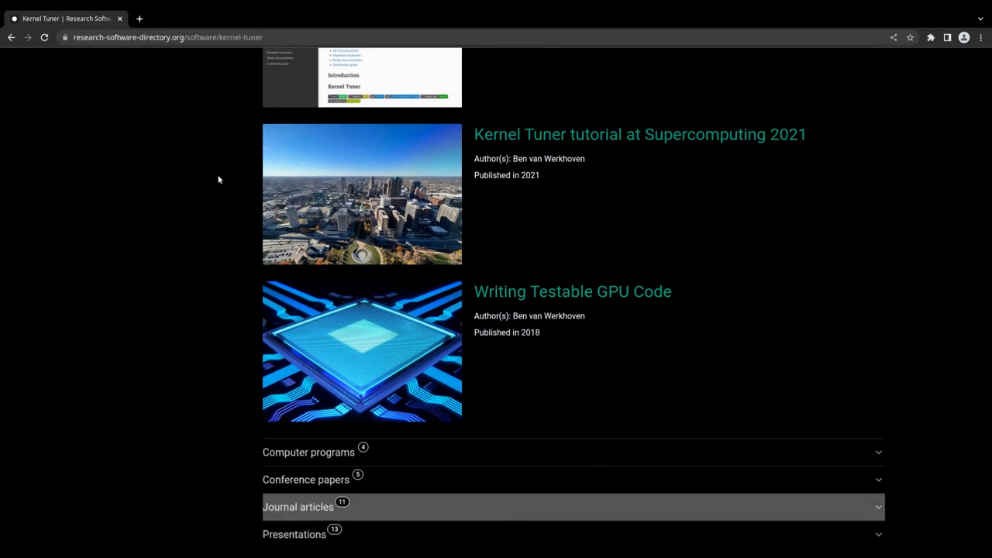
{"action": "scroll", "scroll_direction": "down", "scroll_amount": 3}
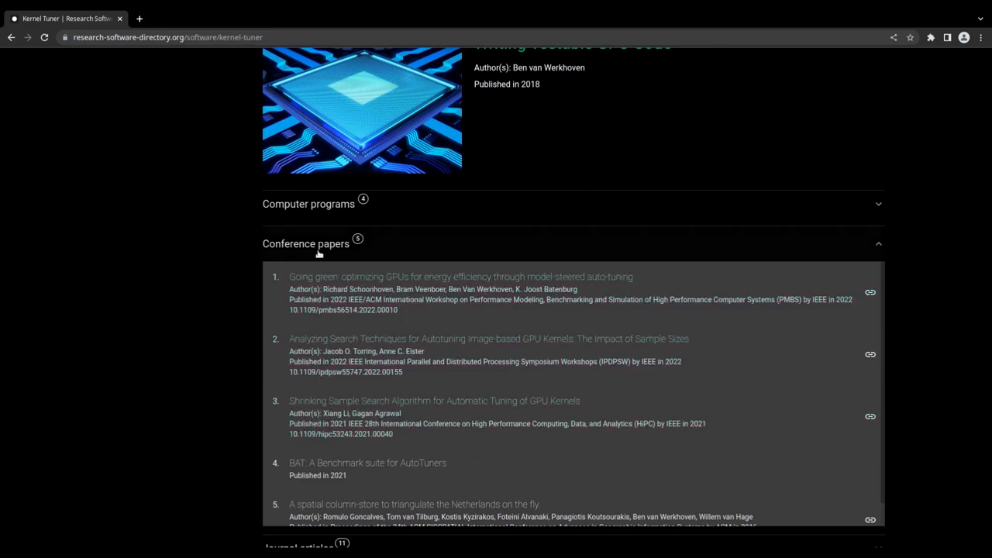
{"action": "left_click", "coordinate": [305, 244]}
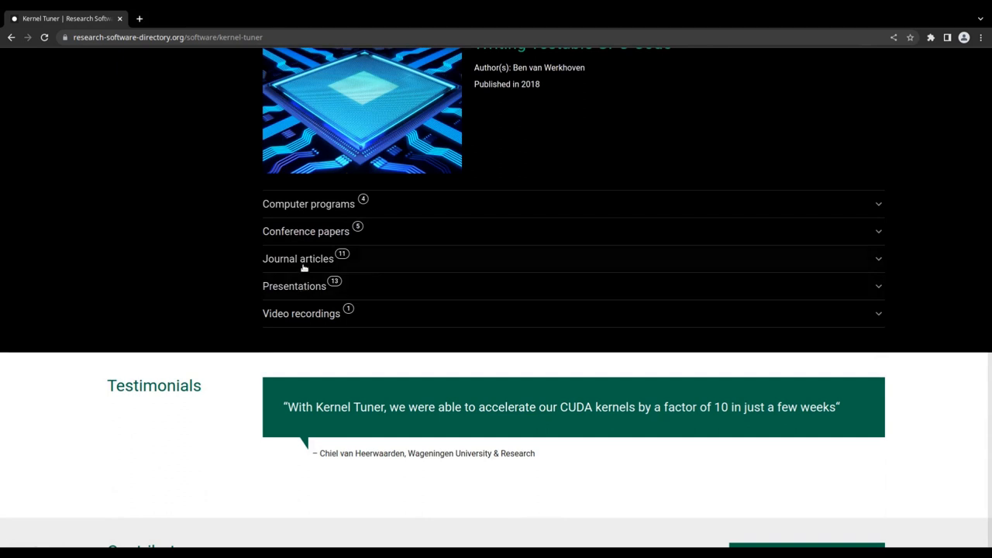
{"action": "left_click", "coordinate": [297, 258]}
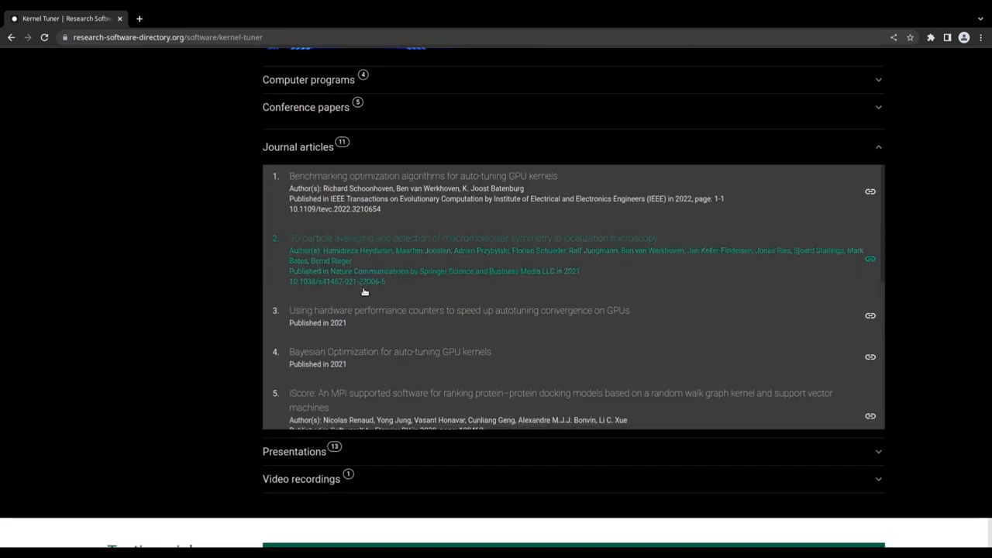
{"action": "scroll", "scroll_direction": "down", "scroll_amount": 3}
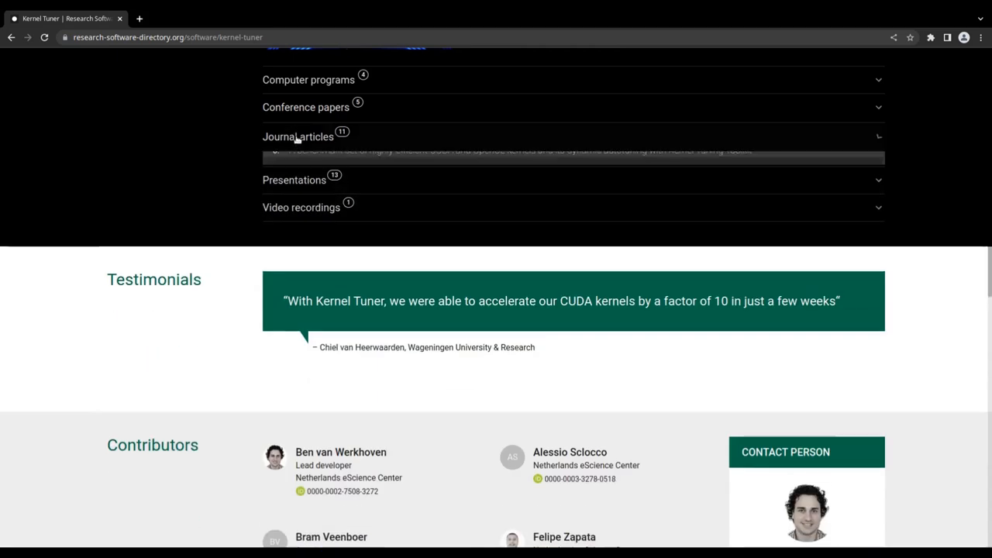
- View a Nature Communications article from the journal mentions, return and collapse the list
{"action": "left_click", "coordinate": [298, 136]}
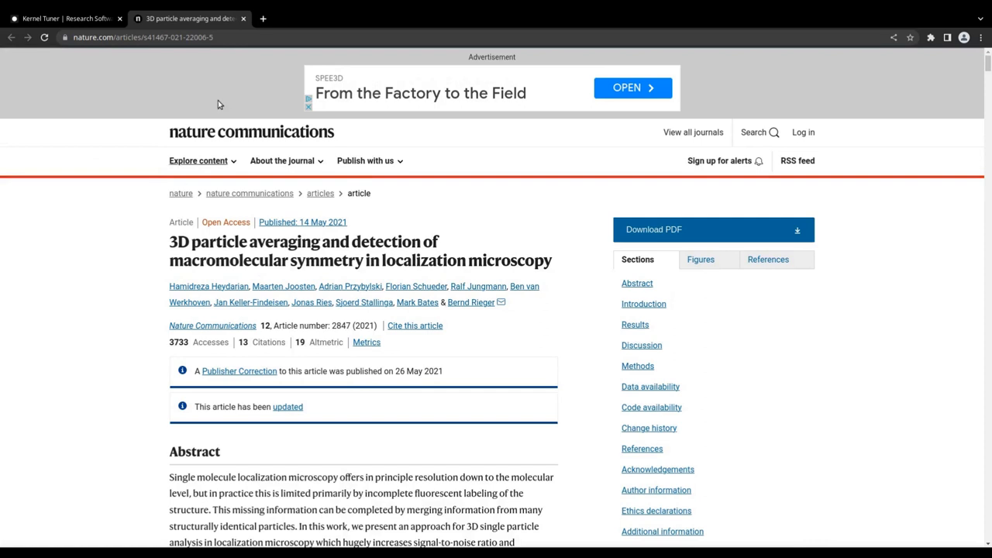
{"action": "left_click", "coordinate": [65, 18]}
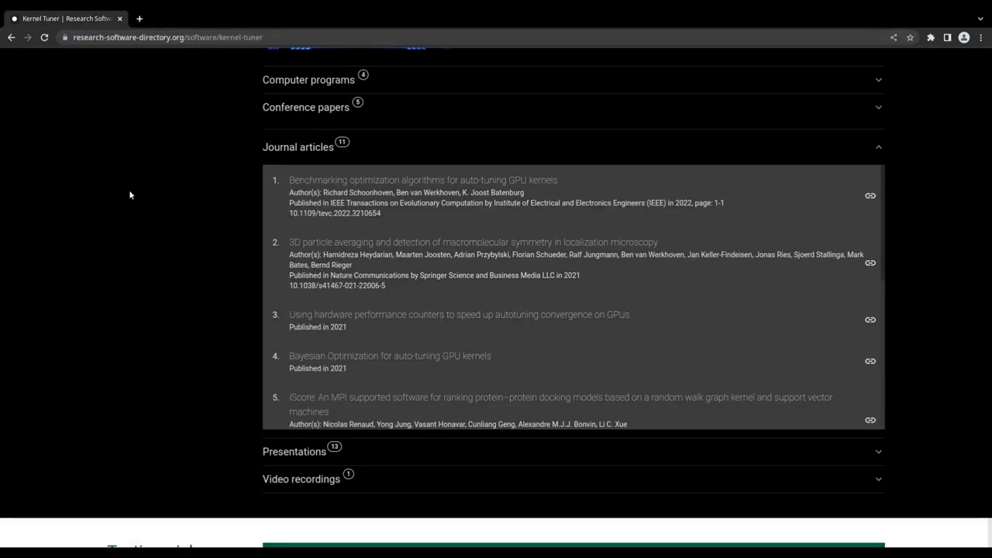
{"action": "left_click", "coordinate": [573, 146]}
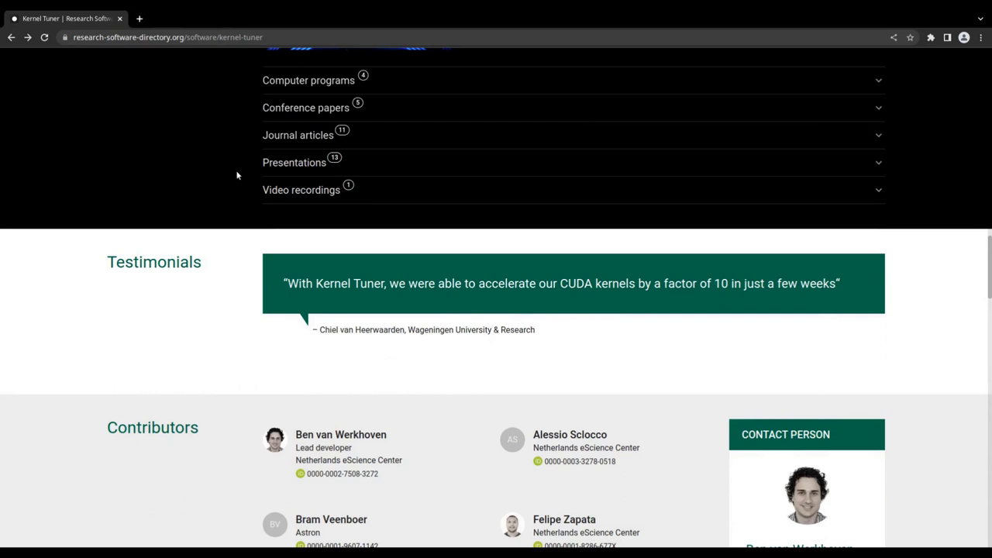
{"action": "mouse_move", "coordinate": [78, 301]}
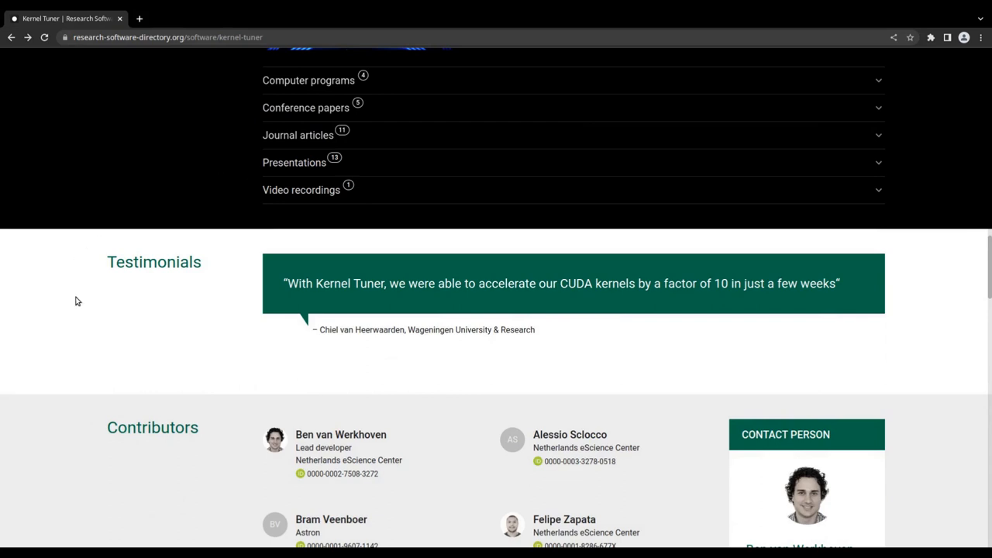
{"action": "scroll", "scroll_direction": "down", "scroll_amount": 3}
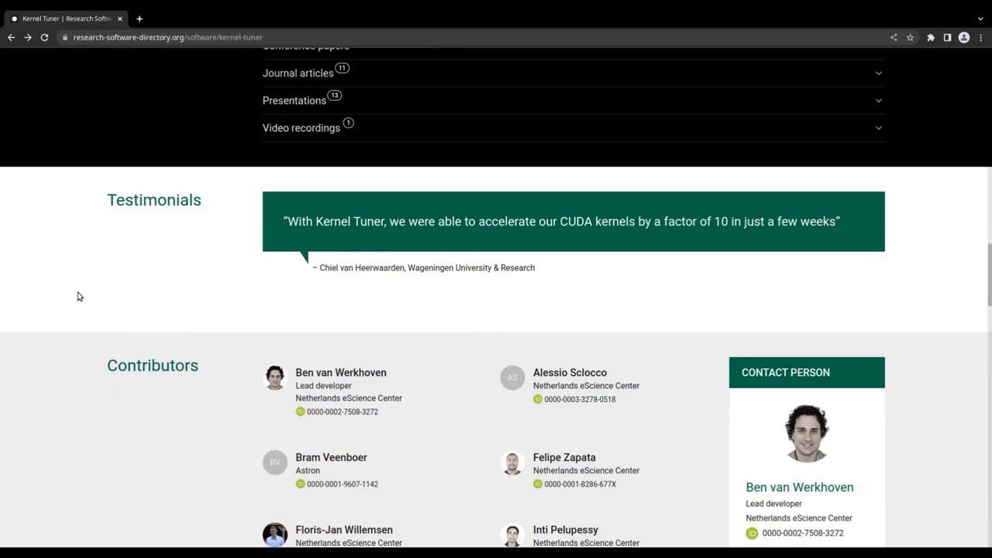
{"action": "mouse_move", "coordinate": [90, 297]}
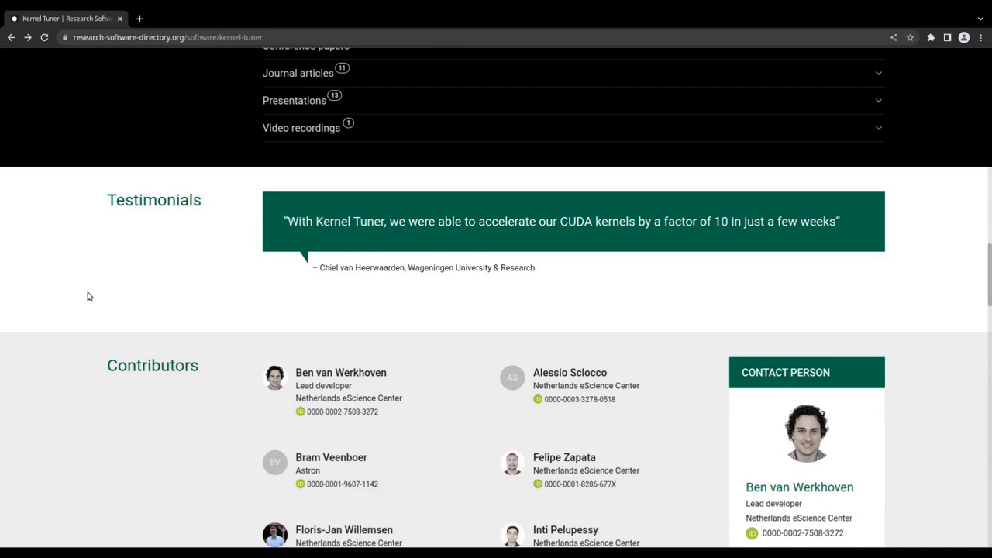
{"action": "mouse_move", "coordinate": [186, 291]}
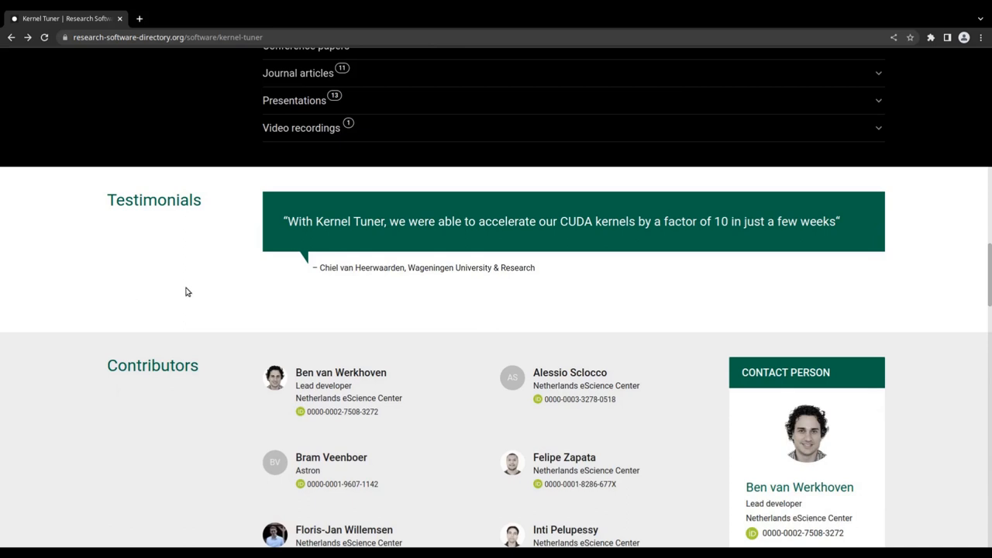
{"action": "scroll", "scroll_direction": "down", "scroll_amount": 3}
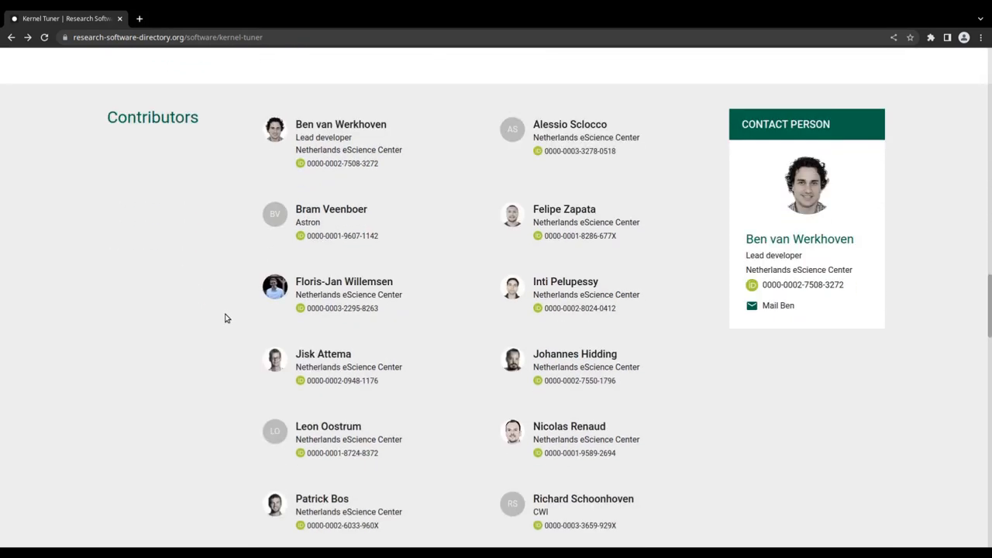
{"action": "mouse_move", "coordinate": [198, 222]}
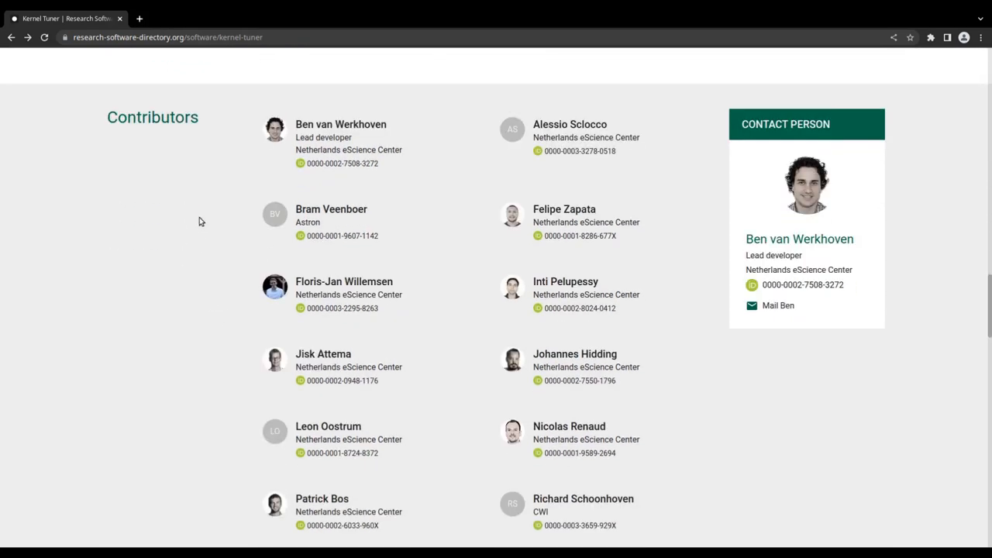
{"action": "mouse_move", "coordinate": [412, 149]}
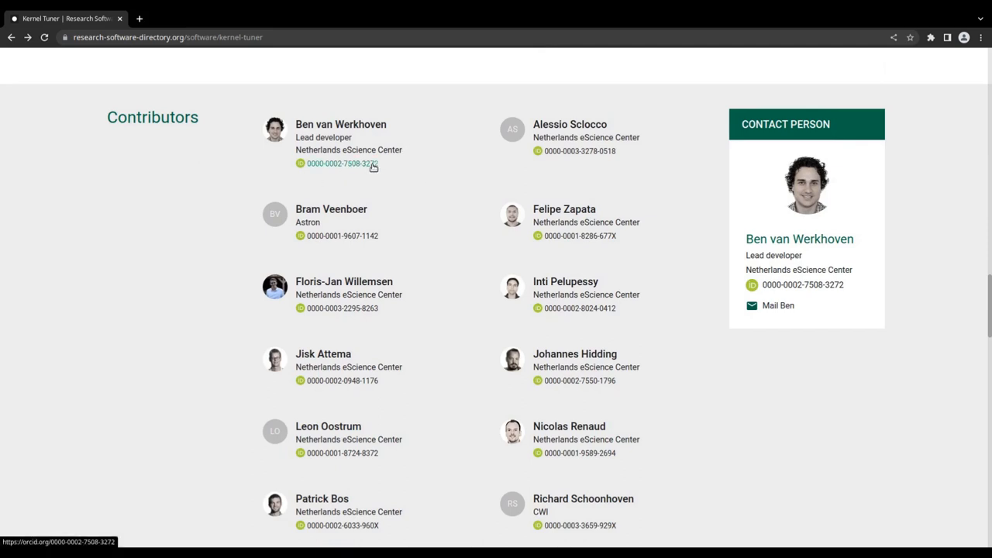
{"action": "mouse_move", "coordinate": [412, 154]}
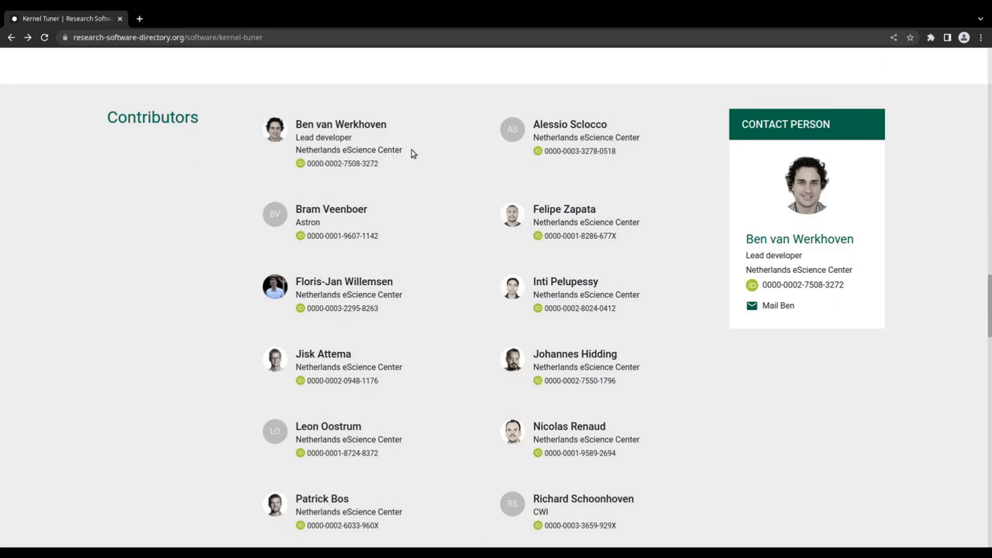
{"action": "mouse_move", "coordinate": [378, 137]}
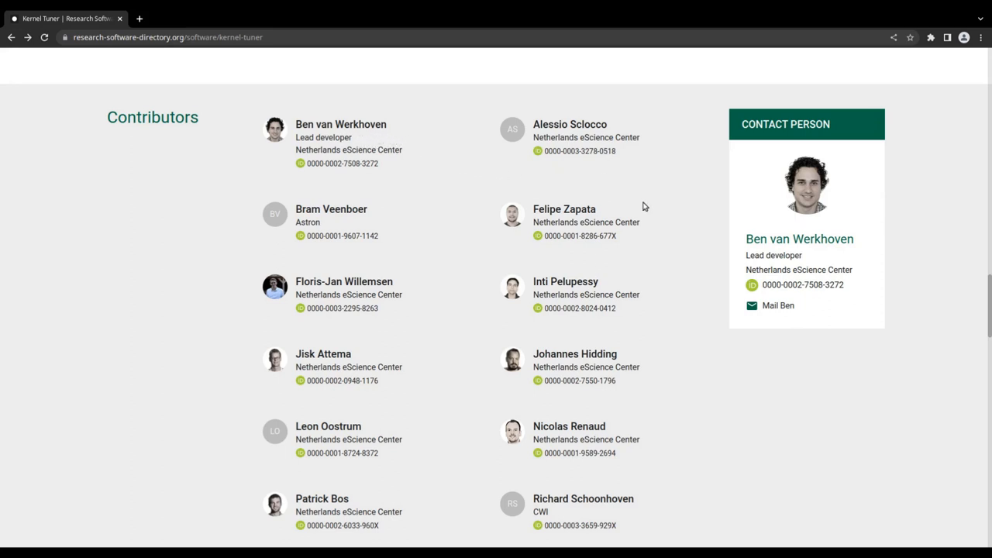
{"action": "mouse_move", "coordinate": [843, 325]}
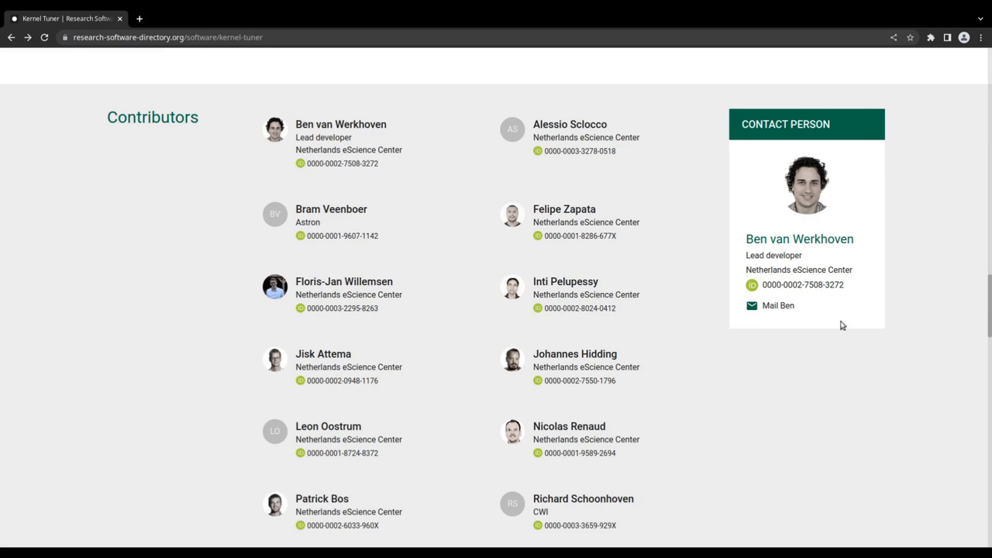
{"action": "mouse_move", "coordinate": [845, 338]}
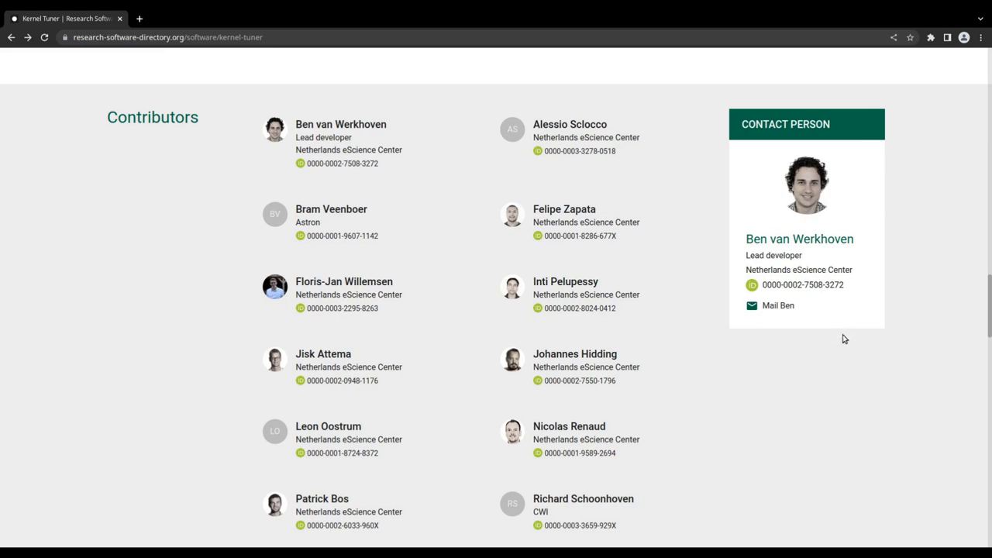
{"action": "mouse_move", "coordinate": [907, 347]}
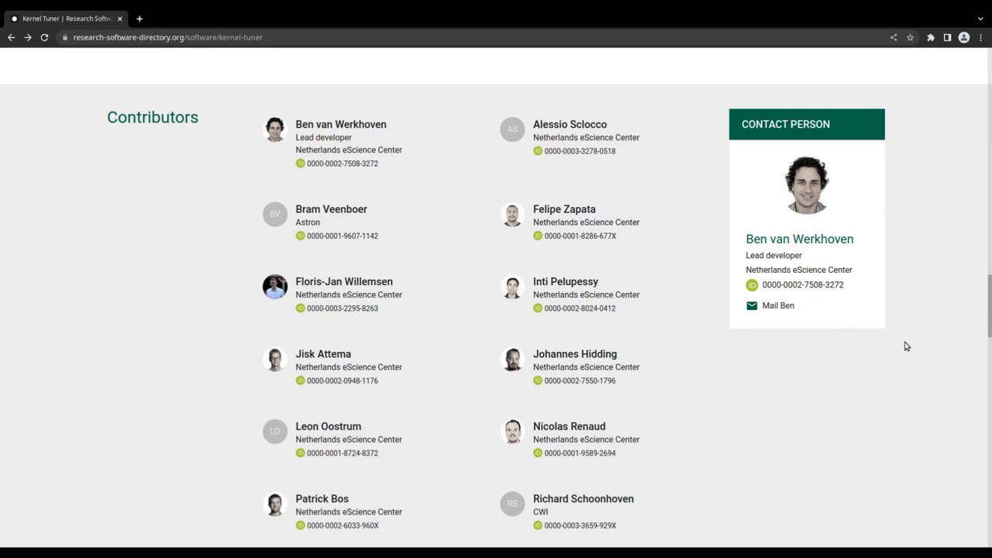
- Reach Related projects and go to the ConFu project page
{"action": "scroll", "scroll_direction": "down", "scroll_amount": 3}
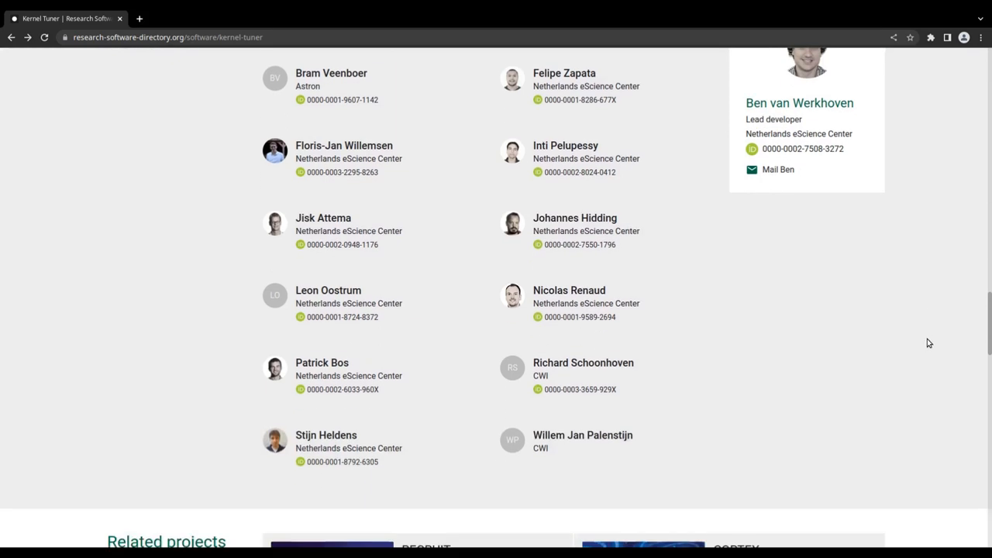
{"action": "scroll", "scroll_direction": "down", "scroll_amount": 3}
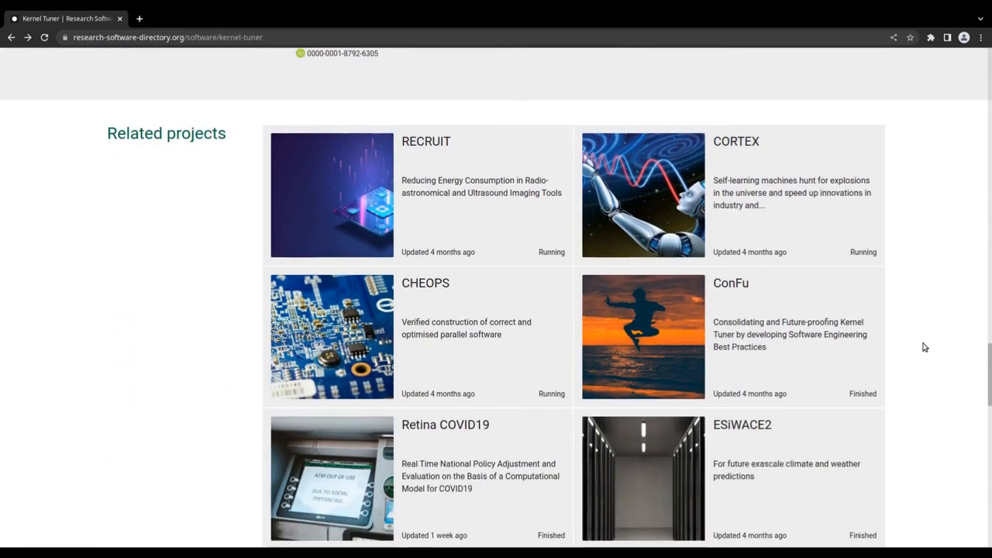
{"action": "scroll", "scroll_direction": "down", "scroll_amount": 3}
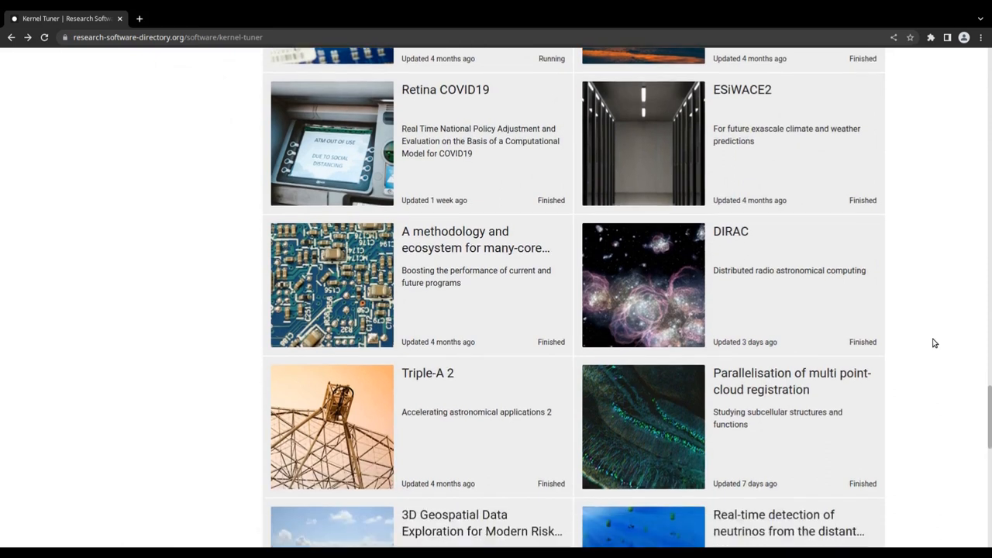
{"action": "scroll", "scroll_direction": "down", "scroll_amount": 3}
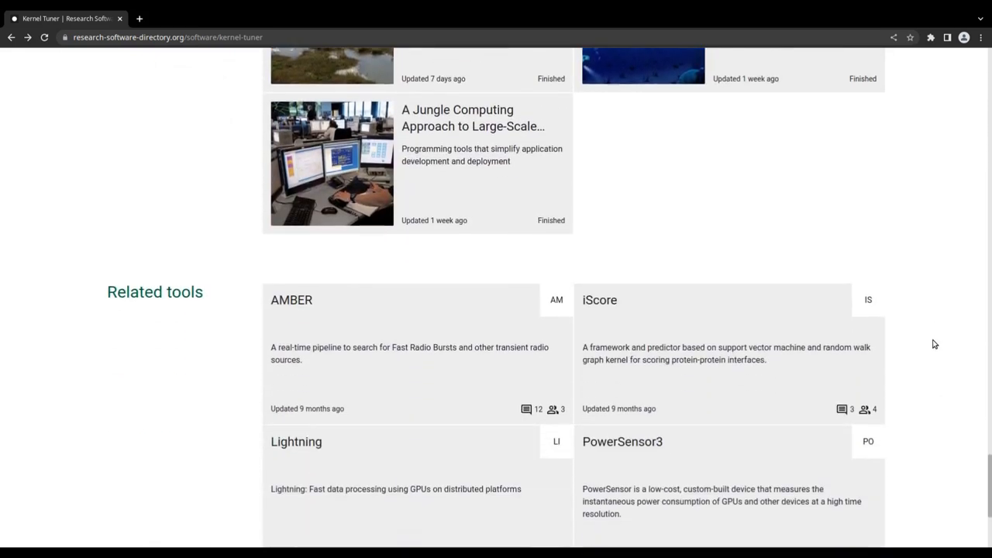
{"action": "scroll", "scroll_direction": "down", "scroll_amount": 3}
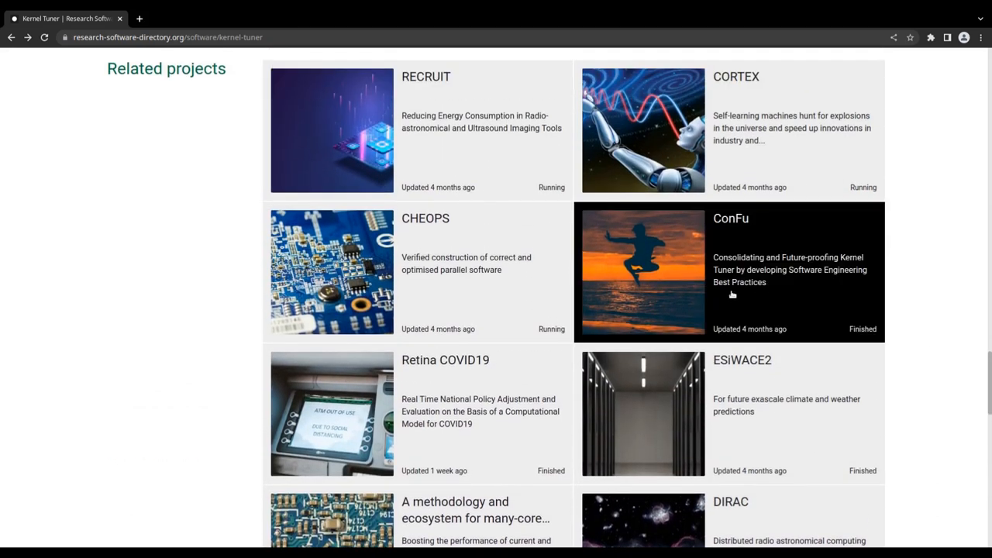
{"action": "left_click", "coordinate": [730, 271]}
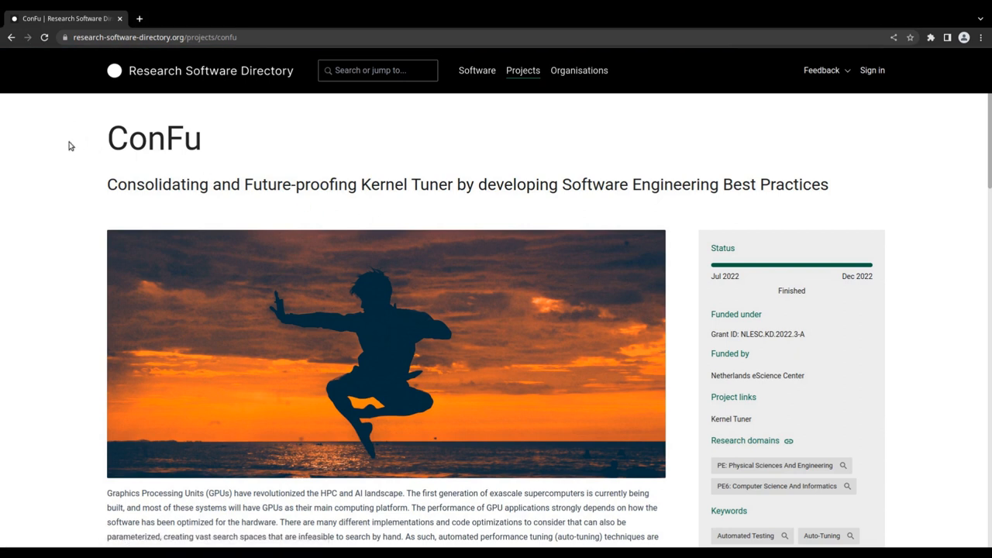
- Browse the ConFu page and return to the directory home page
{"action": "scroll", "scroll_direction": "down", "scroll_amount": 3}
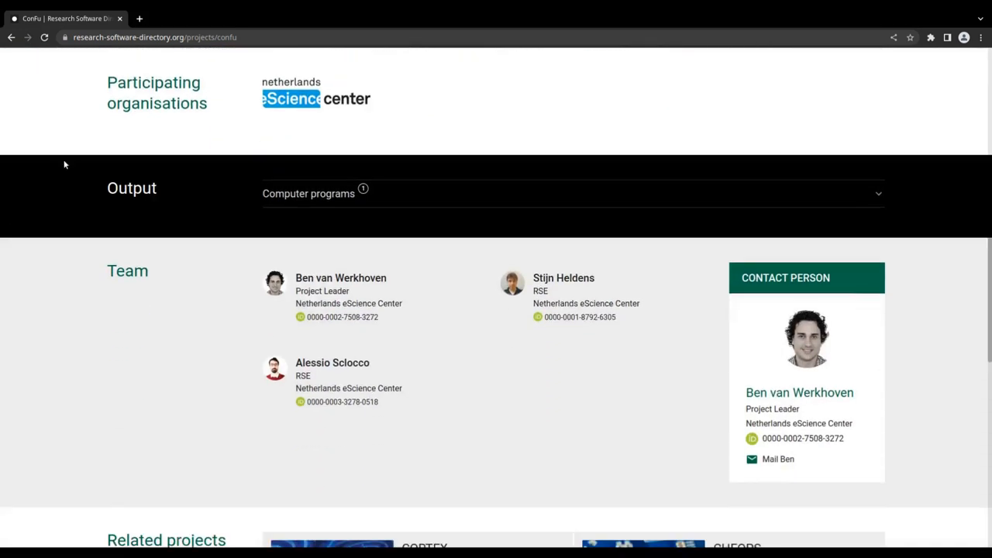
{"action": "scroll", "scroll_direction": "up", "scroll_amount": 3}
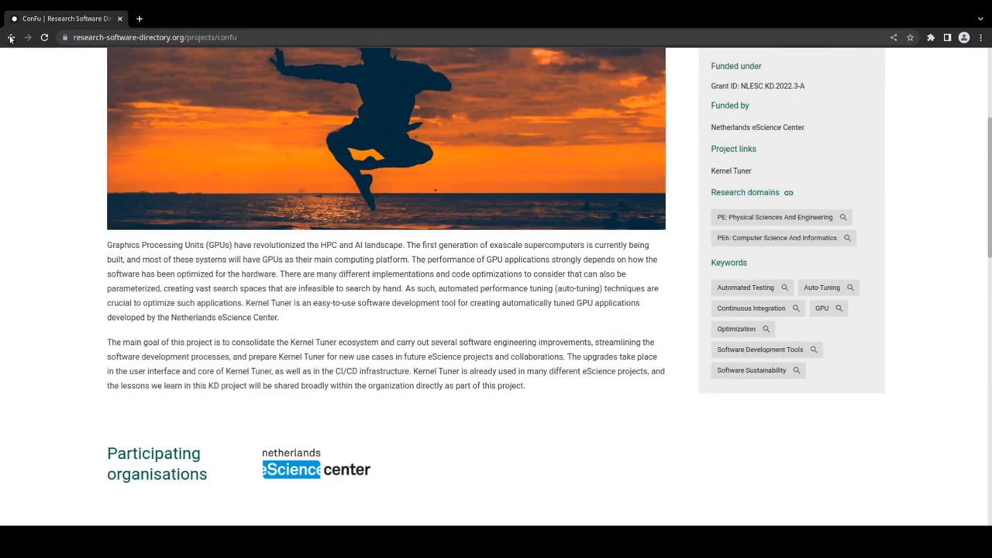
{"action": "left_click", "coordinate": [731, 171]}
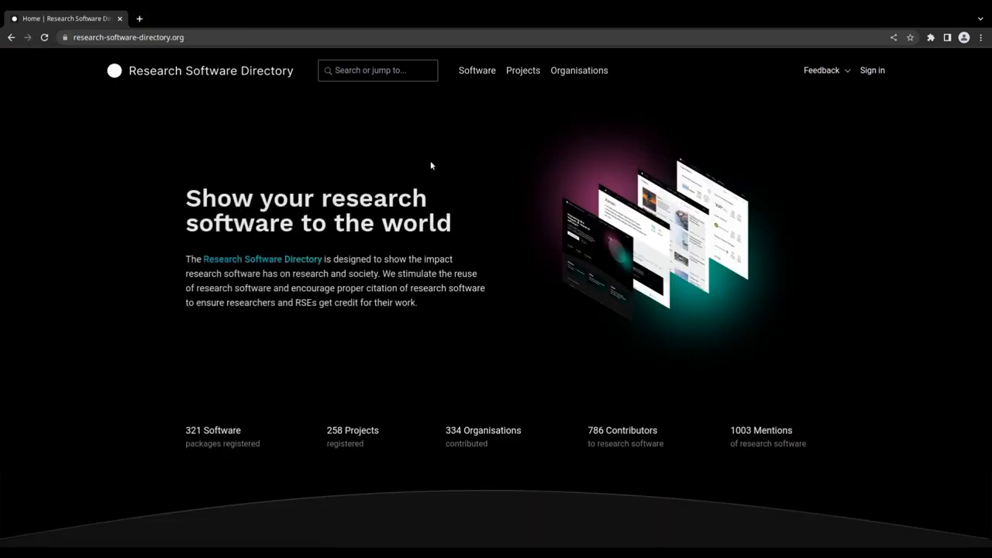
{"action": "left_click", "coordinate": [871, 70]}
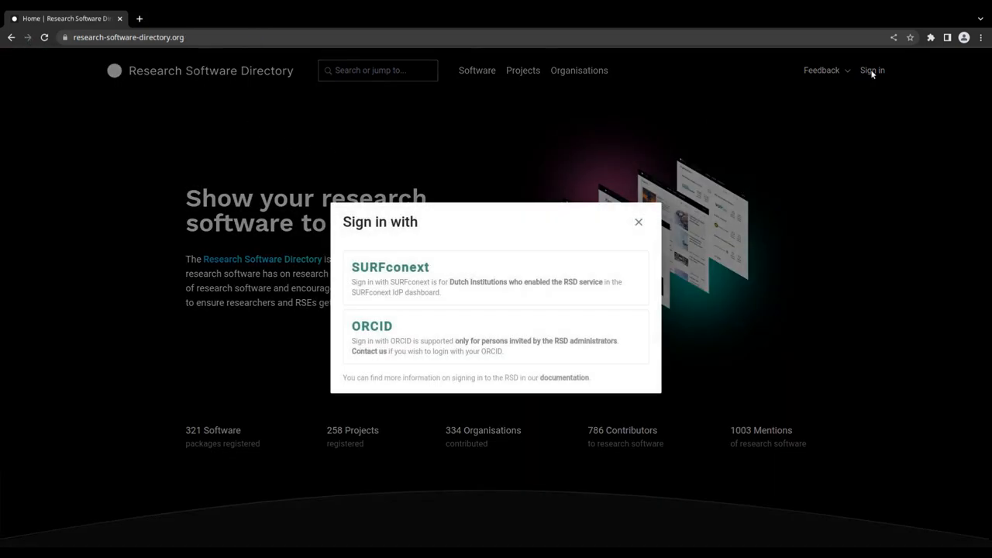
{"action": "mouse_move", "coordinate": [710, 261]}
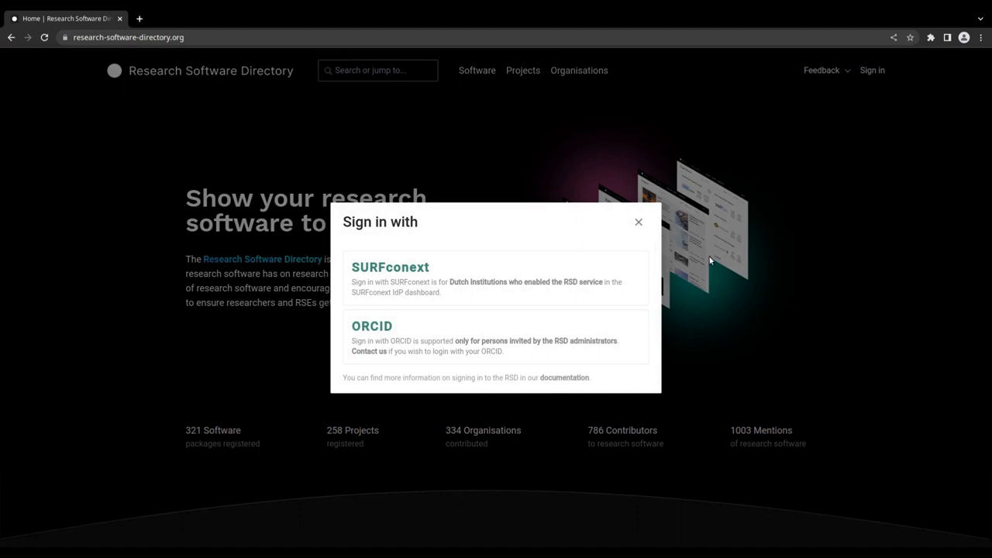
{"action": "mouse_move", "coordinate": [698, 284]}
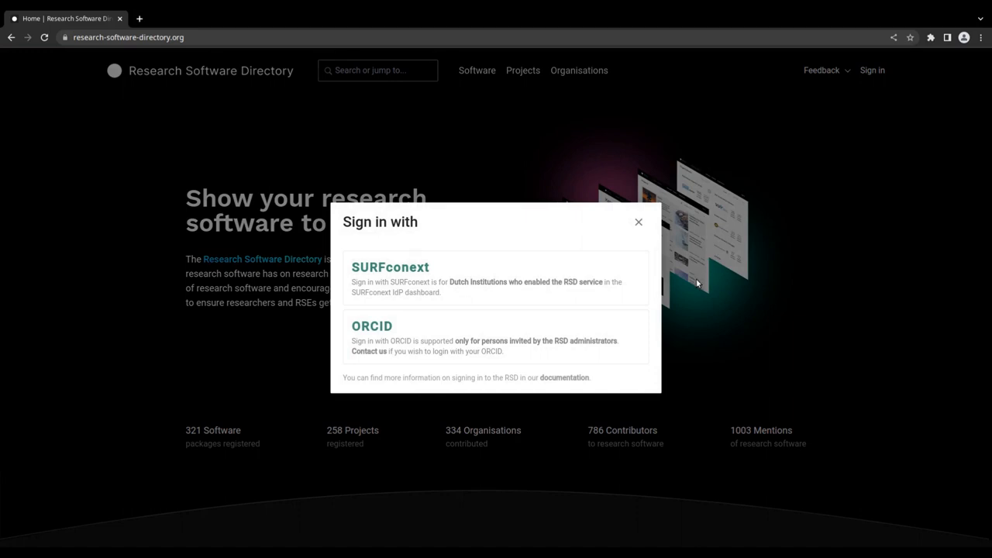
{"action": "mouse_move", "coordinate": [403, 271]}
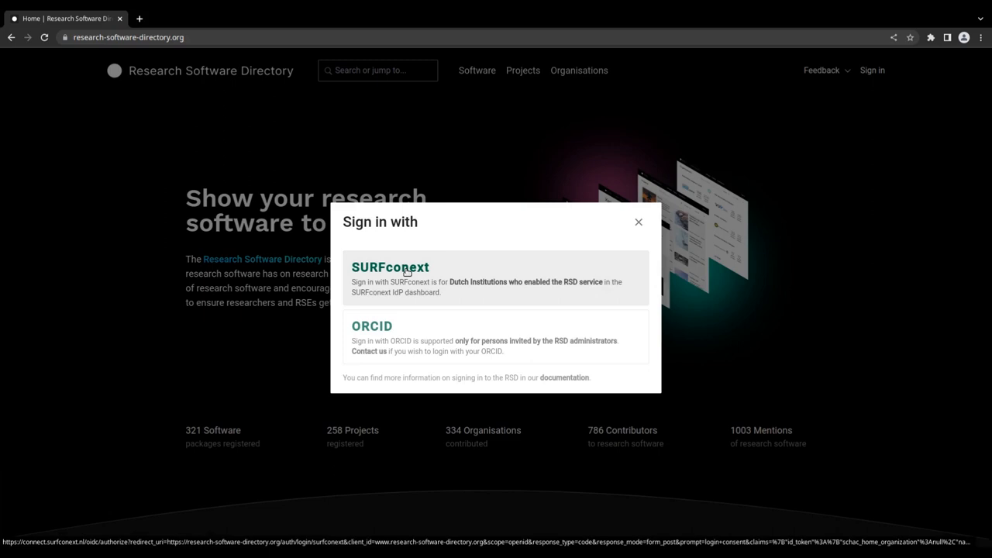
{"action": "mouse_move", "coordinate": [397, 329]}
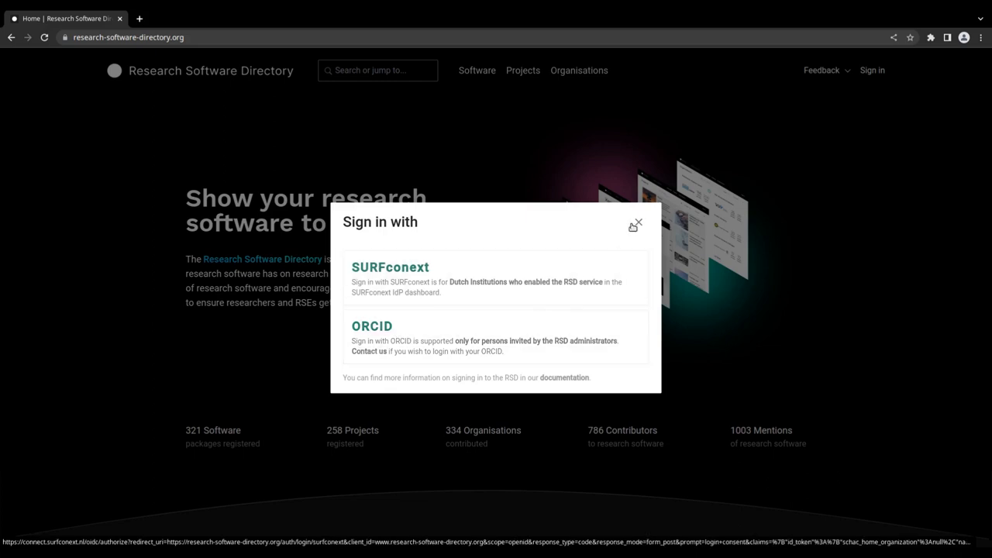
{"action": "left_click", "coordinate": [636, 224]}
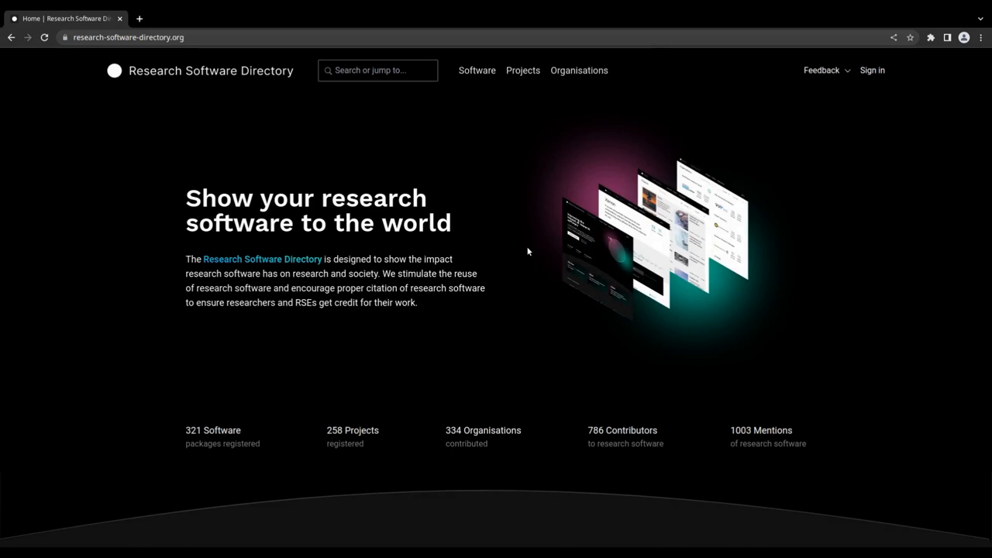
{"action": "scroll", "scroll_direction": "down", "scroll_amount": 3}
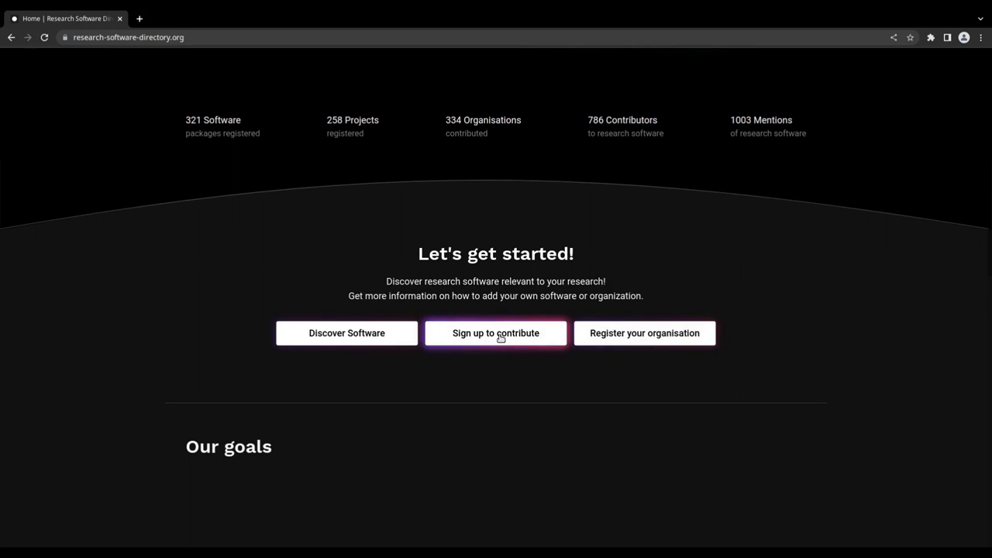
{"action": "left_click", "coordinate": [496, 332]}
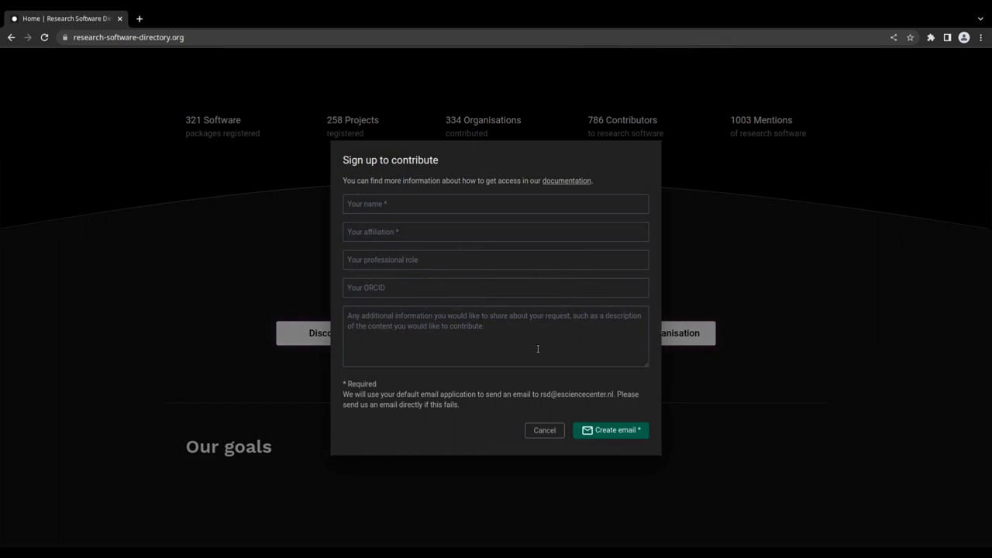
{"action": "mouse_move", "coordinate": [599, 510]}
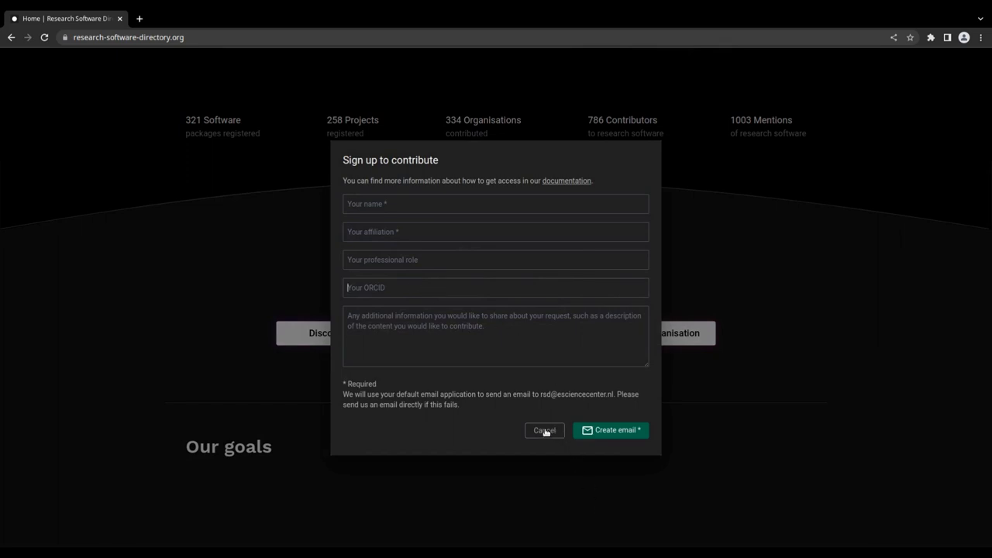
{"action": "left_click", "coordinate": [544, 430]}
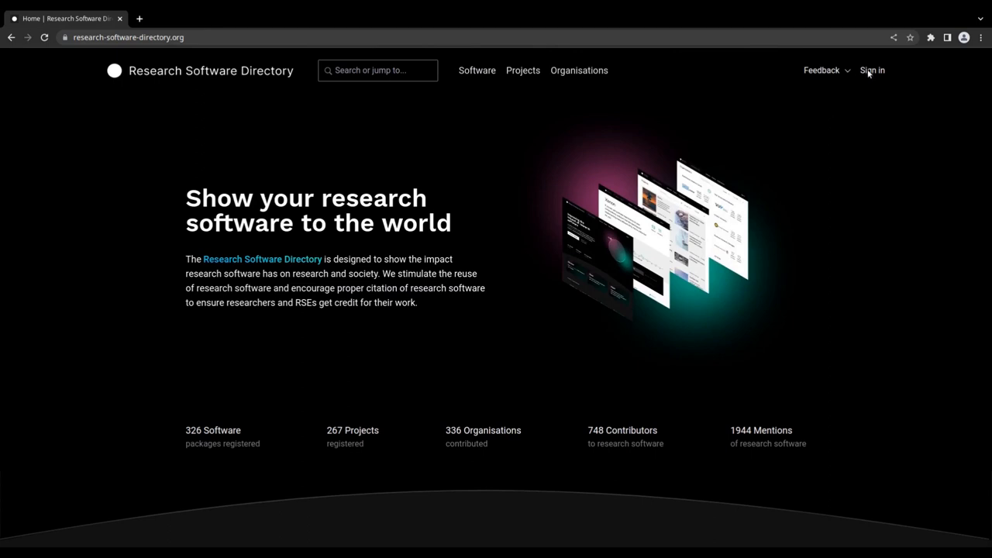
- Sign in with ORCID and return to the Kernel Tuner page with editing available
{"action": "left_click", "coordinate": [871, 70]}
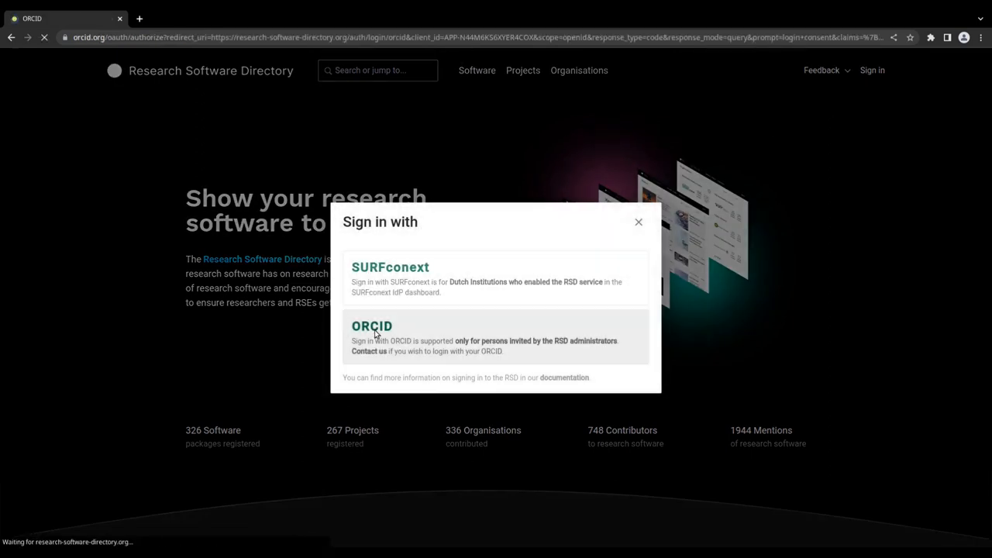
{"action": "left_click", "coordinate": [372, 326]}
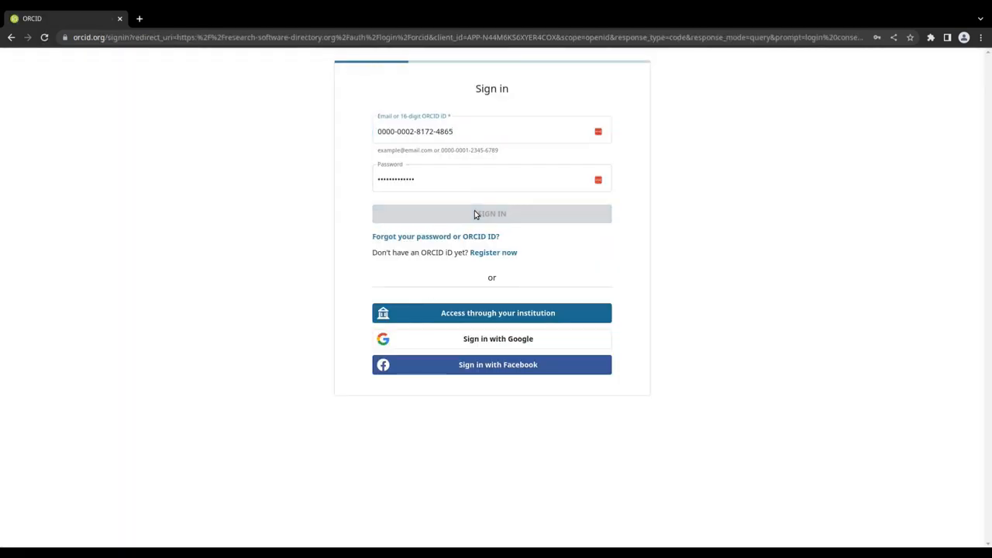
{"action": "left_click", "coordinate": [491, 214]}
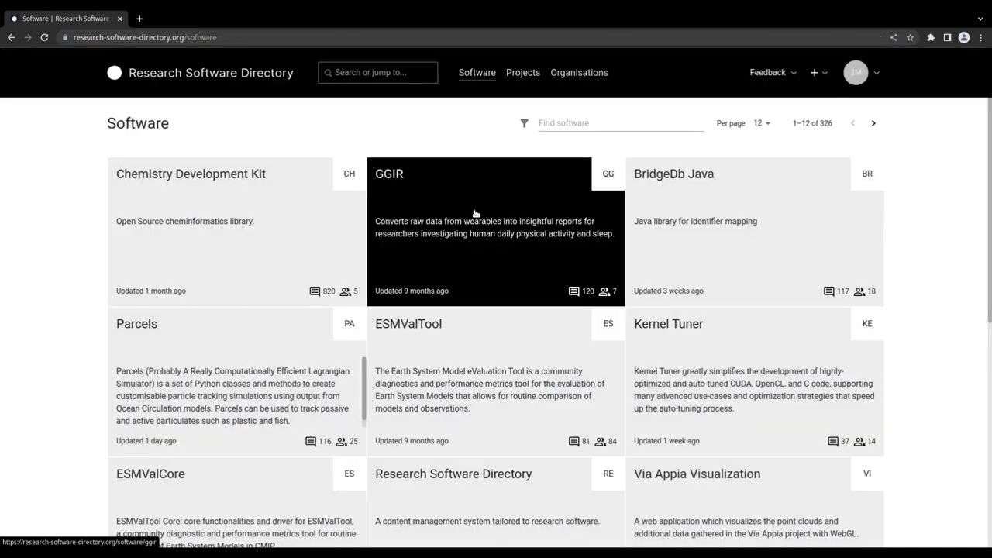
{"action": "mouse_move", "coordinate": [437, 157]}
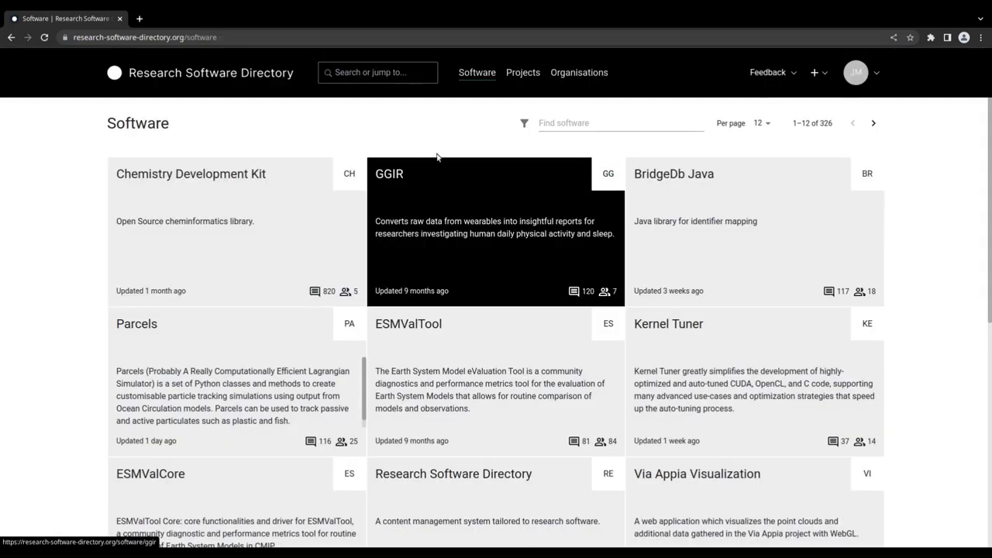
{"action": "left_click", "coordinate": [668, 324]}
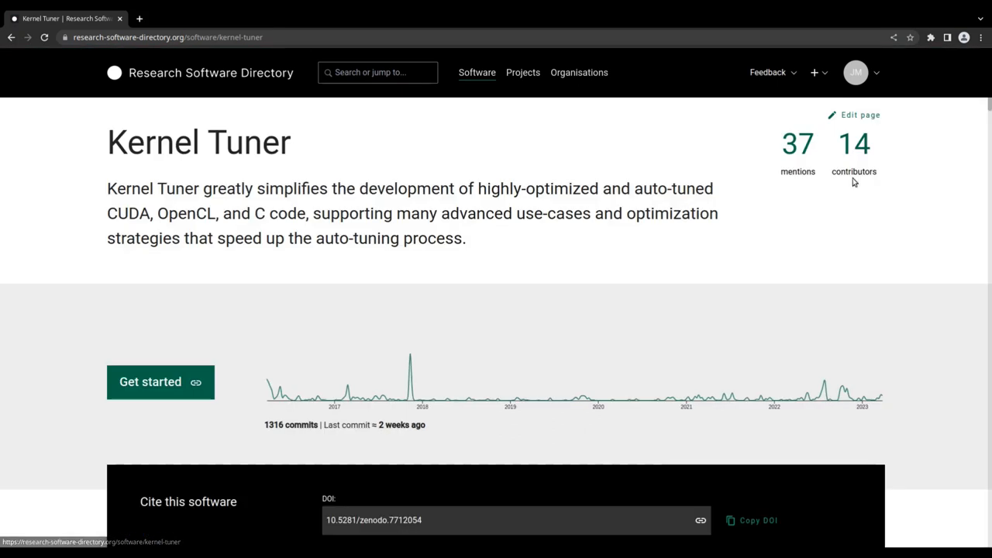
- Enter Kernel Tuner's edit page and browse Contributors, Organisations, Testimonials, Package managers and Maintainers
{"action": "left_click", "coordinate": [853, 115]}
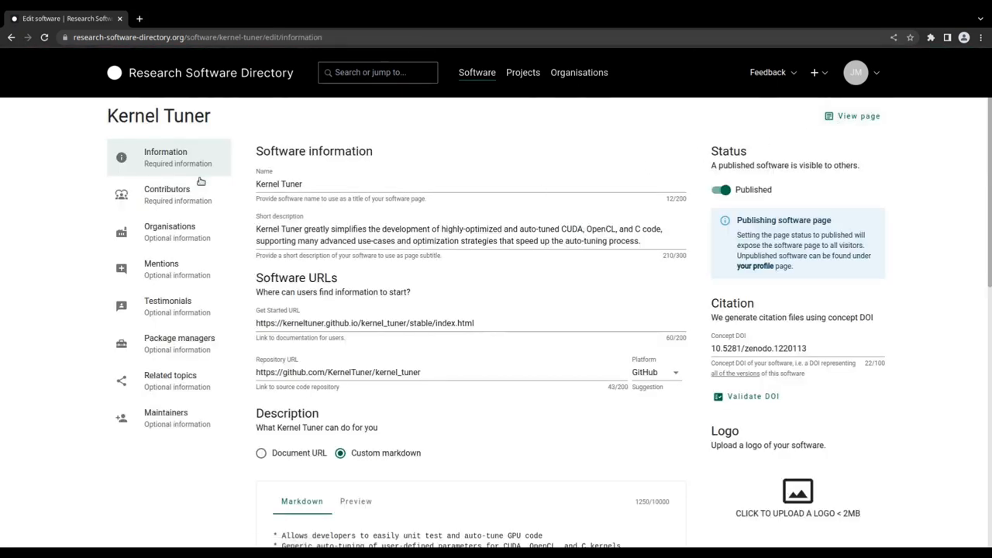
{"action": "left_click", "coordinate": [168, 194]}
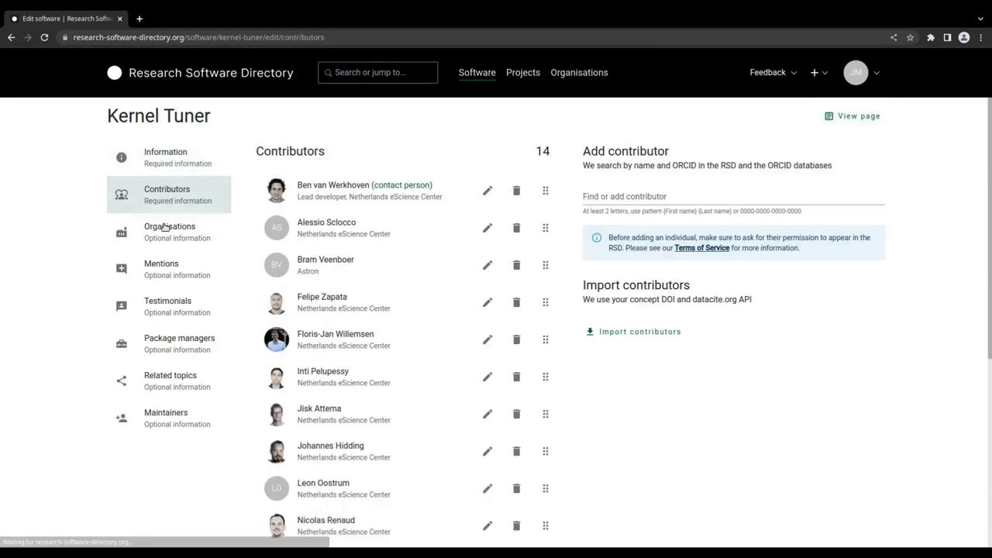
{"action": "left_click", "coordinate": [169, 232]}
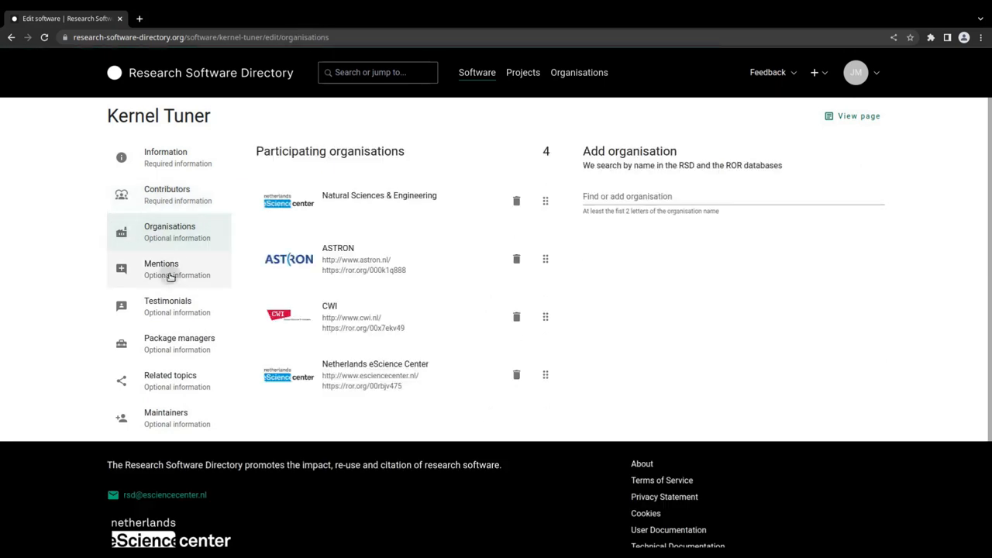
{"action": "left_click", "coordinate": [167, 307]}
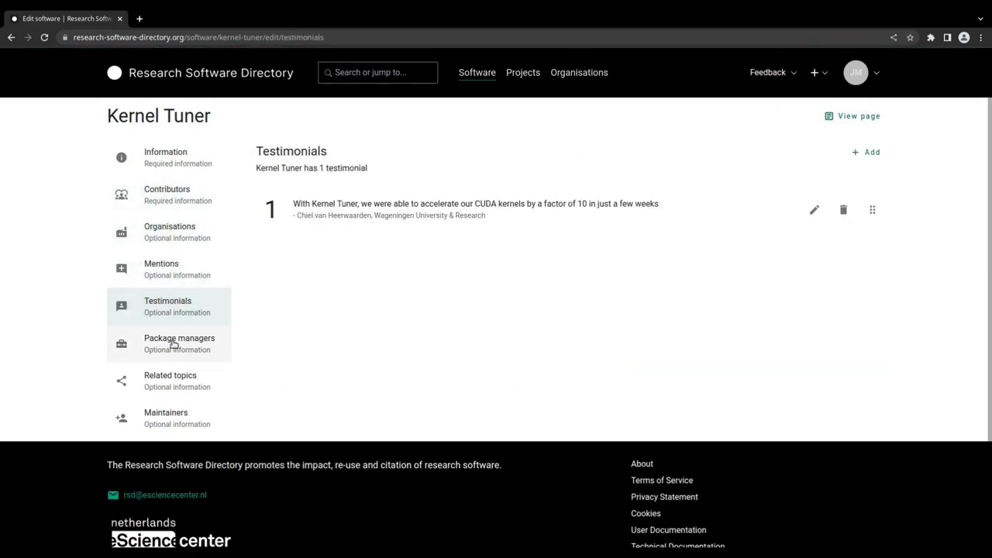
{"action": "left_click", "coordinate": [179, 344]}
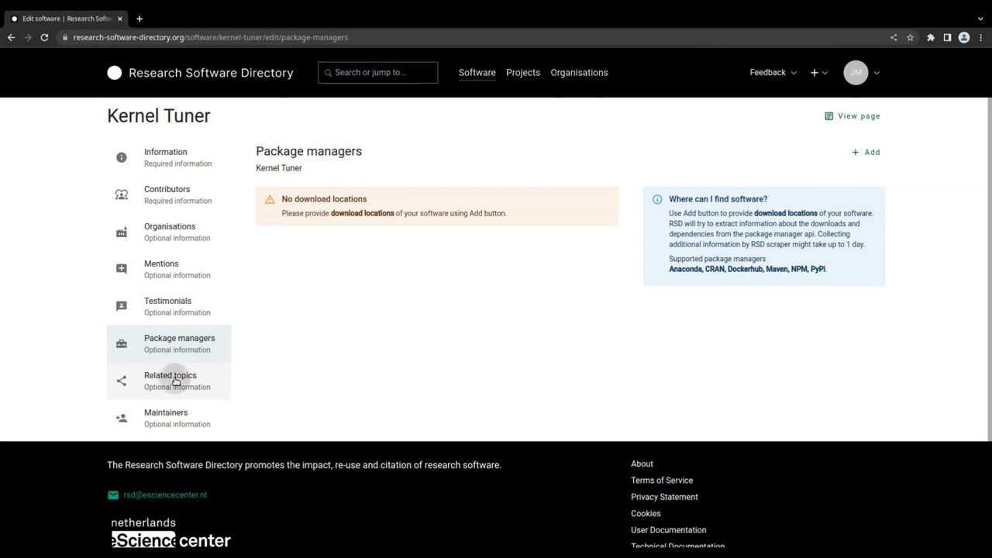
{"action": "left_click", "coordinate": [166, 417]}
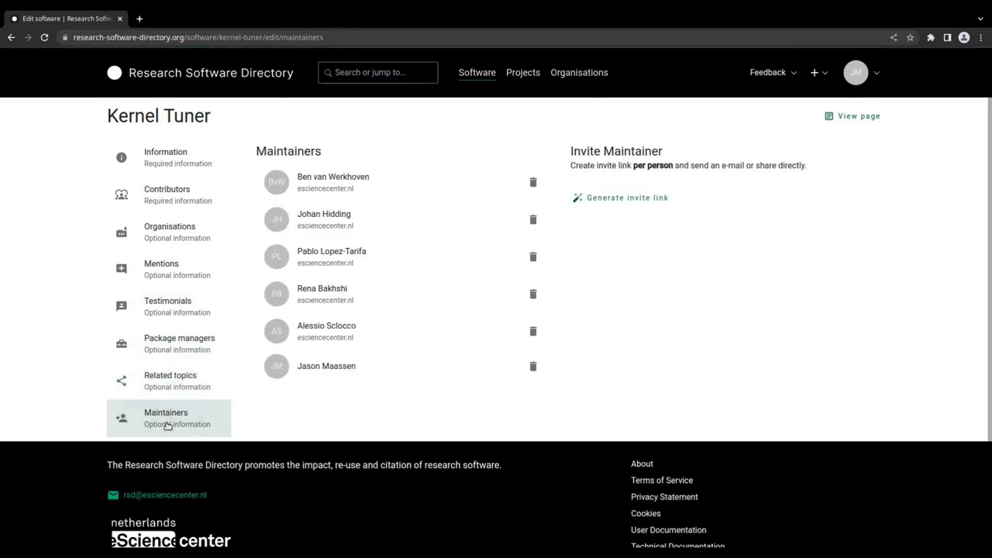
- Return to the software Information form and review its fields
{"action": "left_click", "coordinate": [166, 157]}
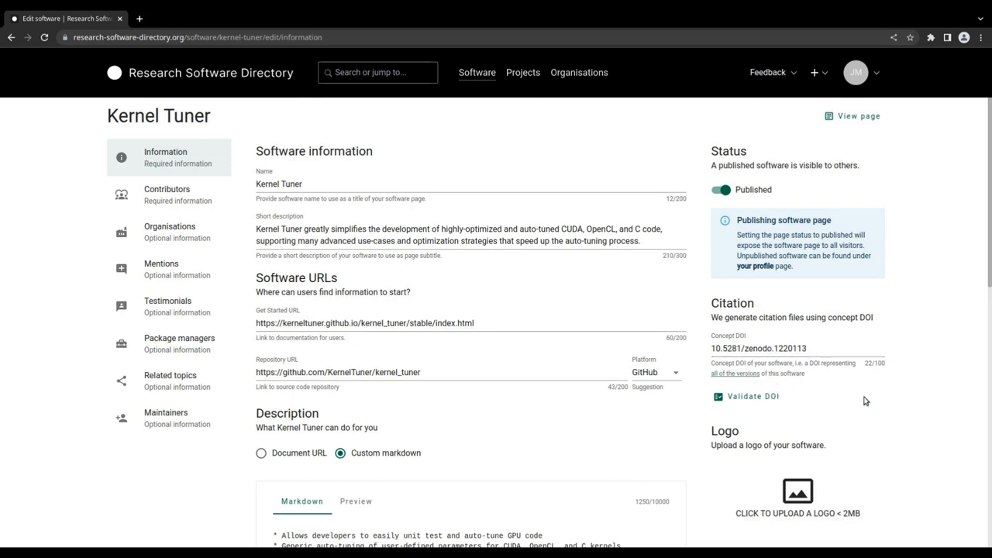
{"action": "scroll", "scroll_direction": "down", "scroll_amount": 3}
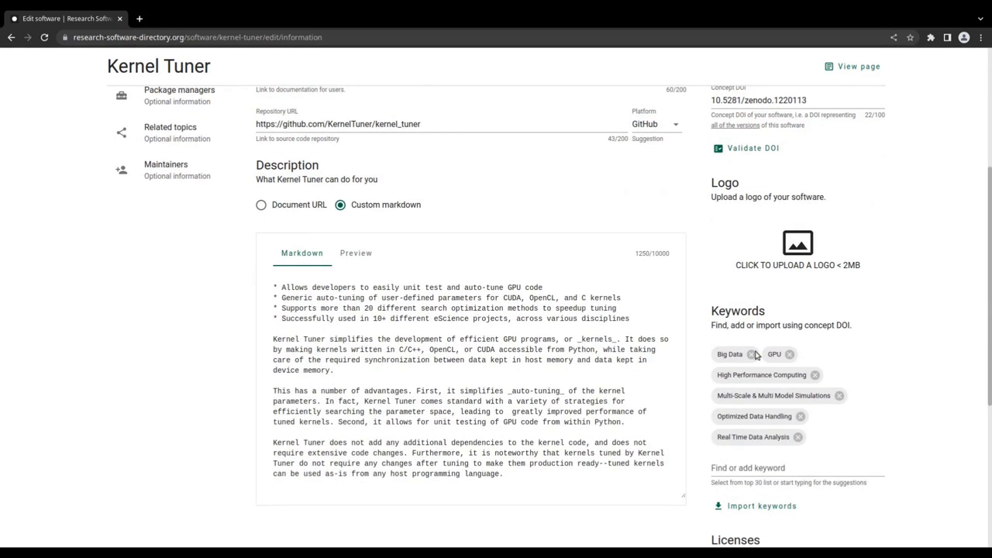
{"action": "scroll", "scroll_direction": "down", "scroll_amount": 3}
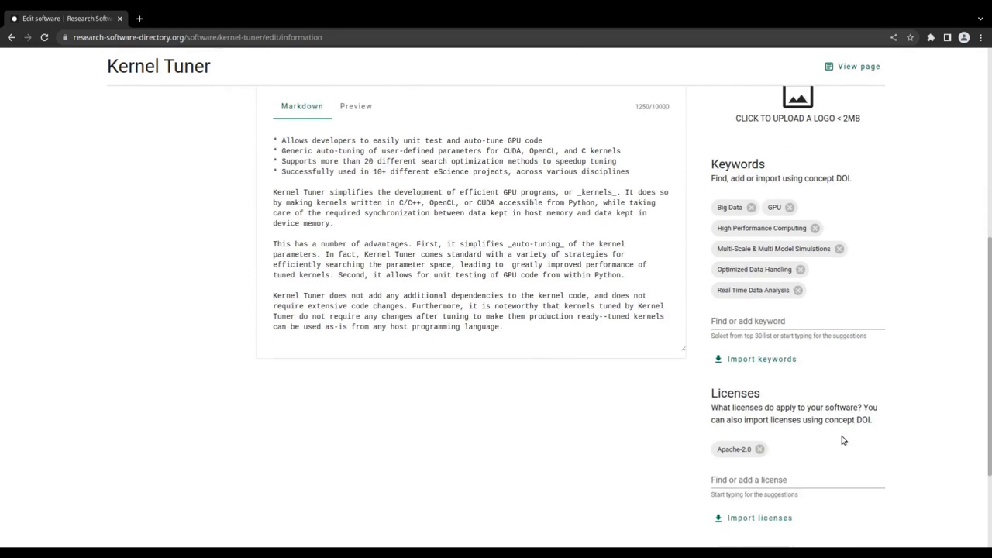
{"action": "scroll", "scroll_direction": "down", "scroll_amount": 3}
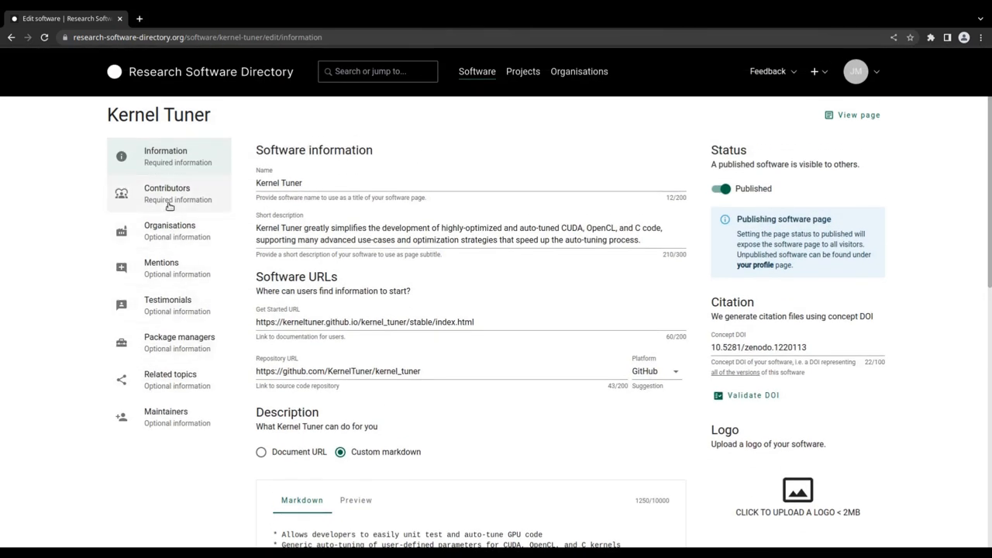
- Show the Contributors editing section listing 14 contributors
{"action": "left_click", "coordinate": [167, 192]}
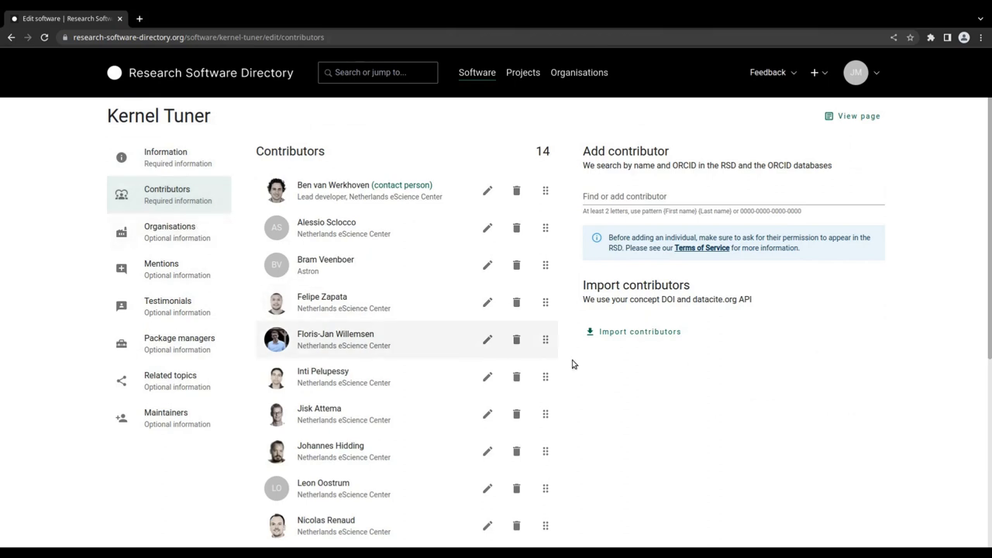
{"action": "mouse_move", "coordinate": [685, 386]}
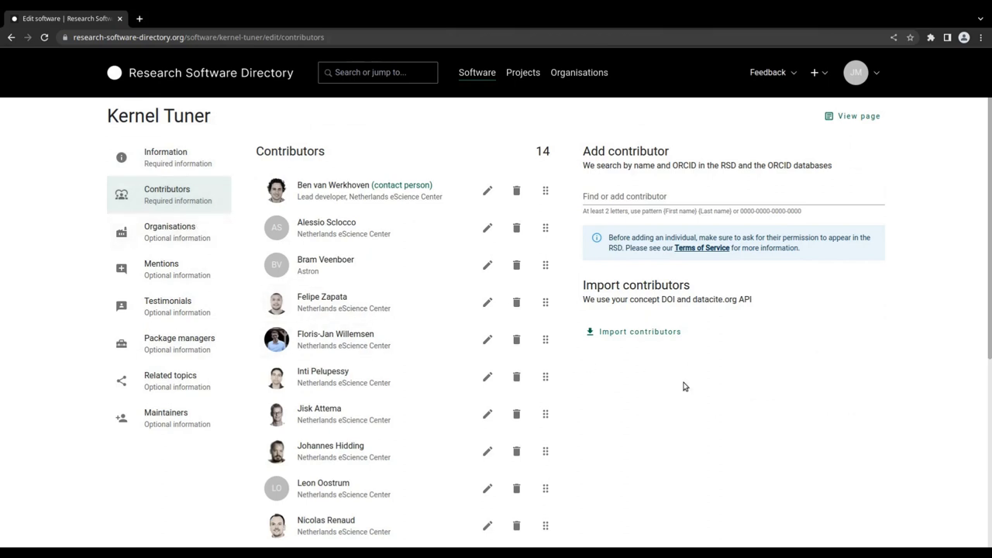
{"action": "mouse_move", "coordinate": [639, 324]}
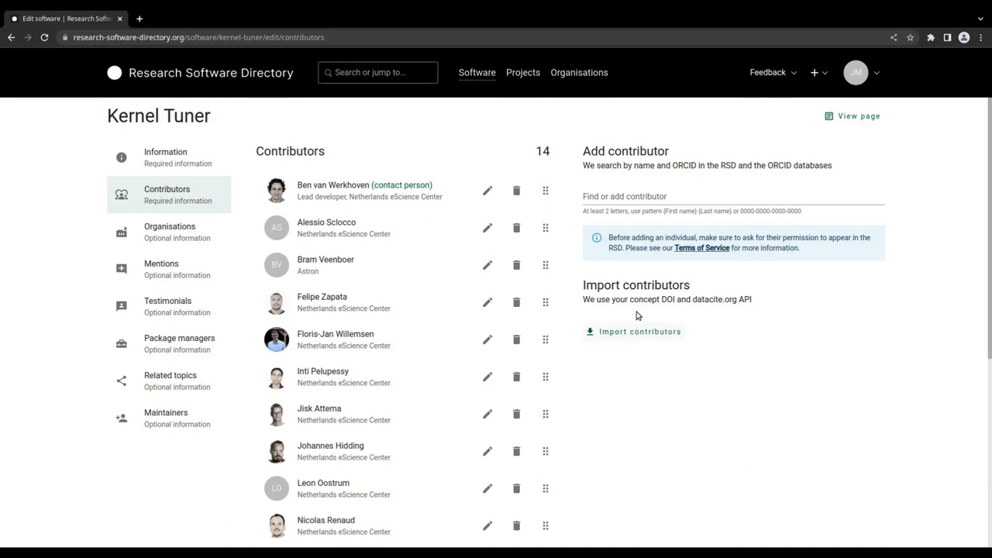
{"action": "mouse_move", "coordinate": [276, 302]}
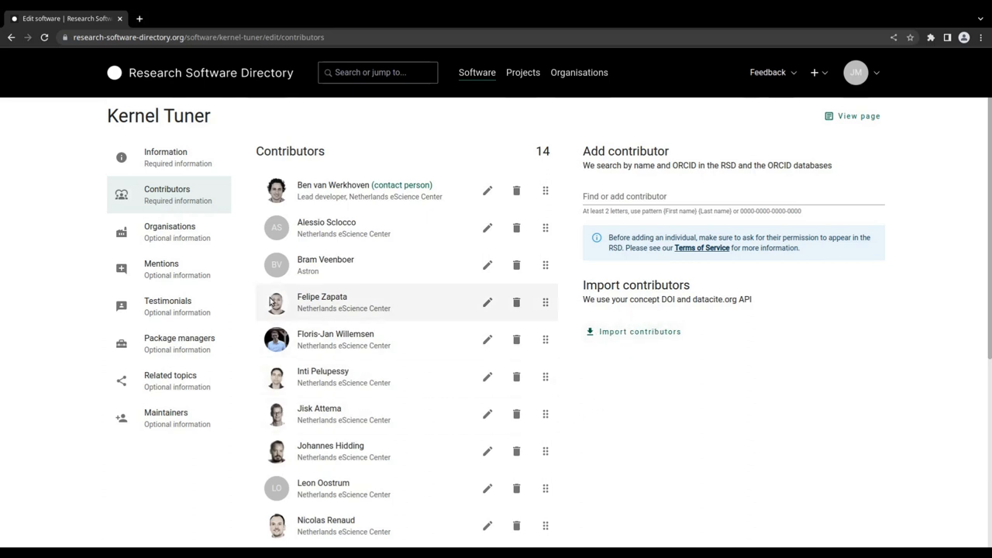
{"action": "mouse_move", "coordinate": [694, 133]}
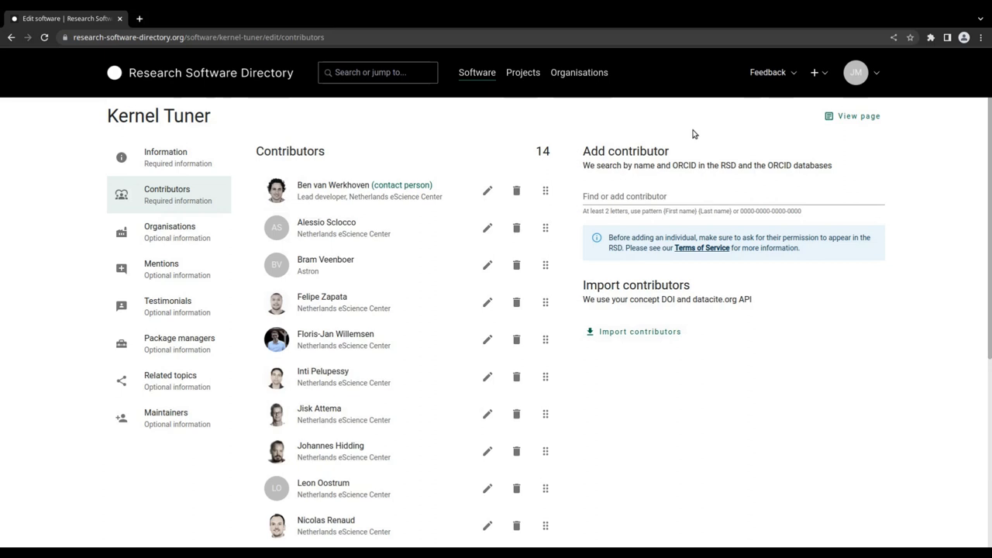